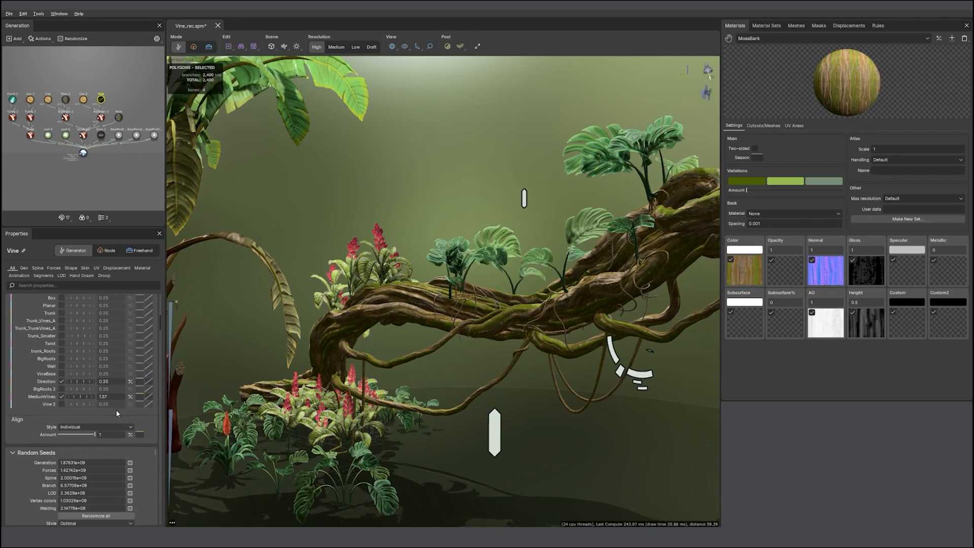
# - Close the vine scene so the startup dialog shows the VFX tree templates
pyautogui.click(85, 268)
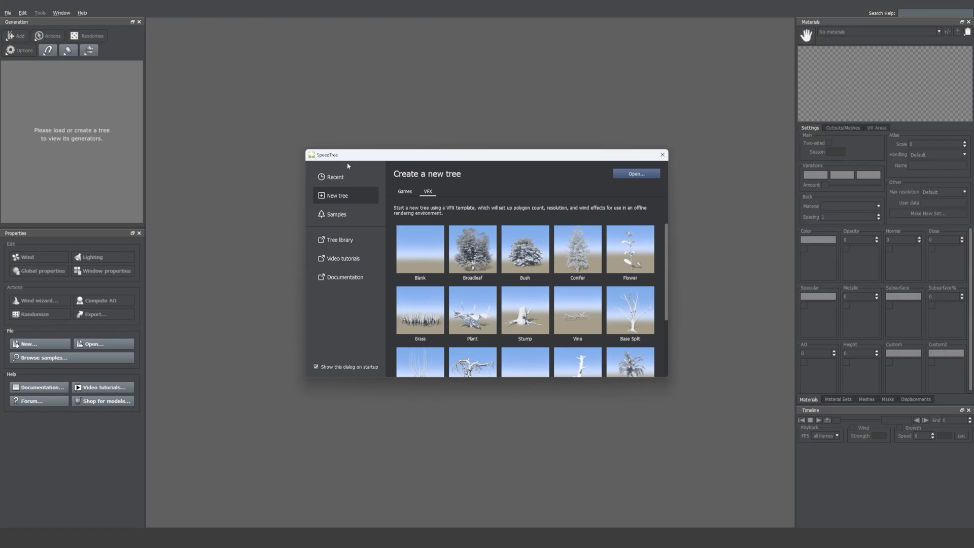
# - Show the Games templates on the New tree page, including Cluster, Conifer, Grass and Palm
pyautogui.click(335, 177)
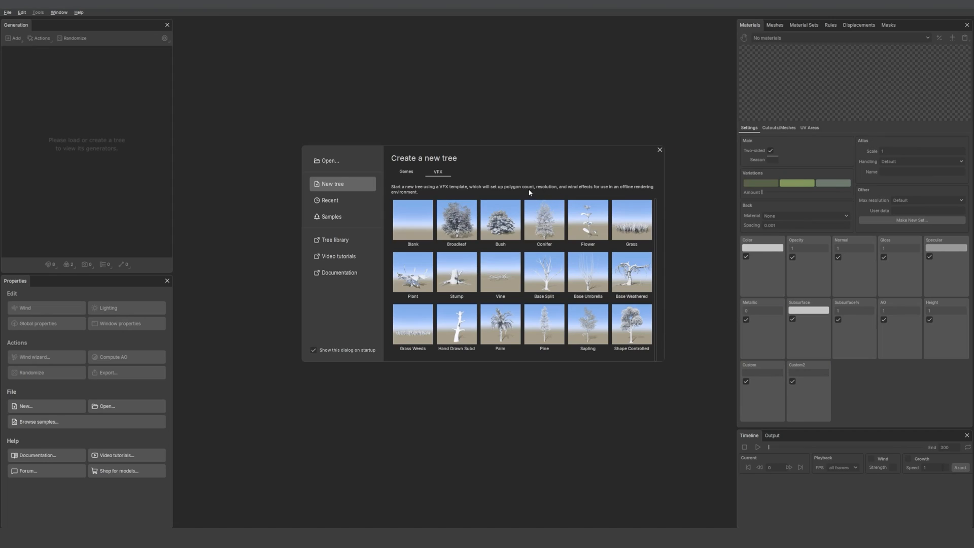
pyautogui.moveTo(549, 228)
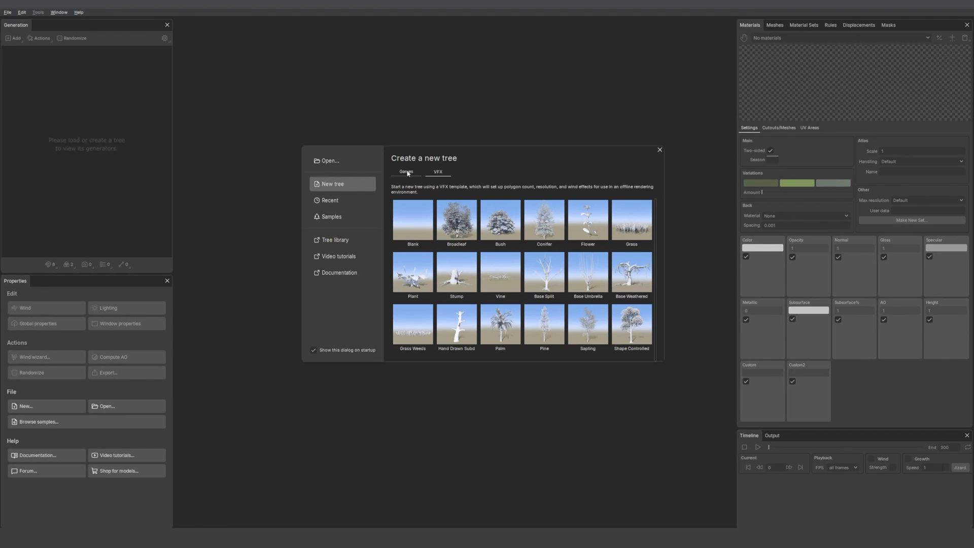
pyautogui.click(438, 171)
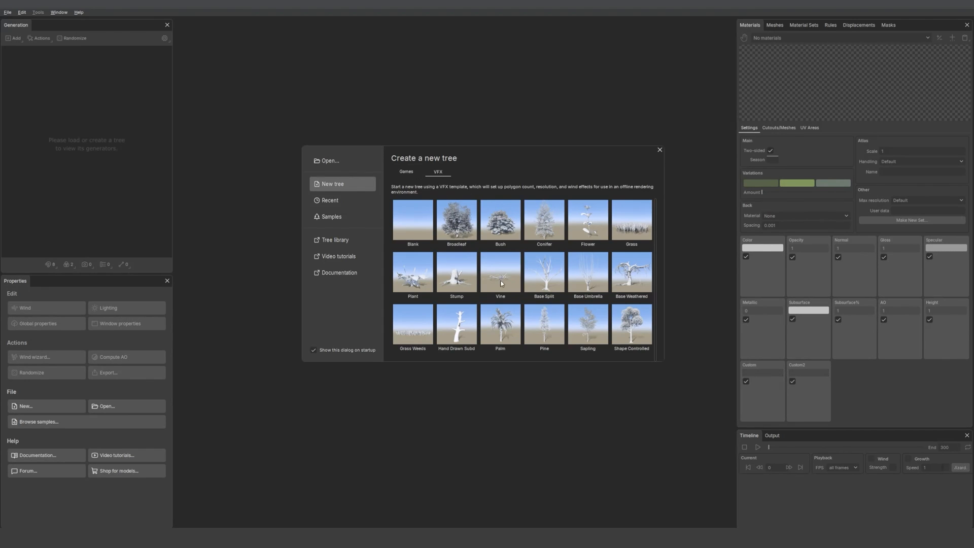
pyautogui.moveTo(627, 248)
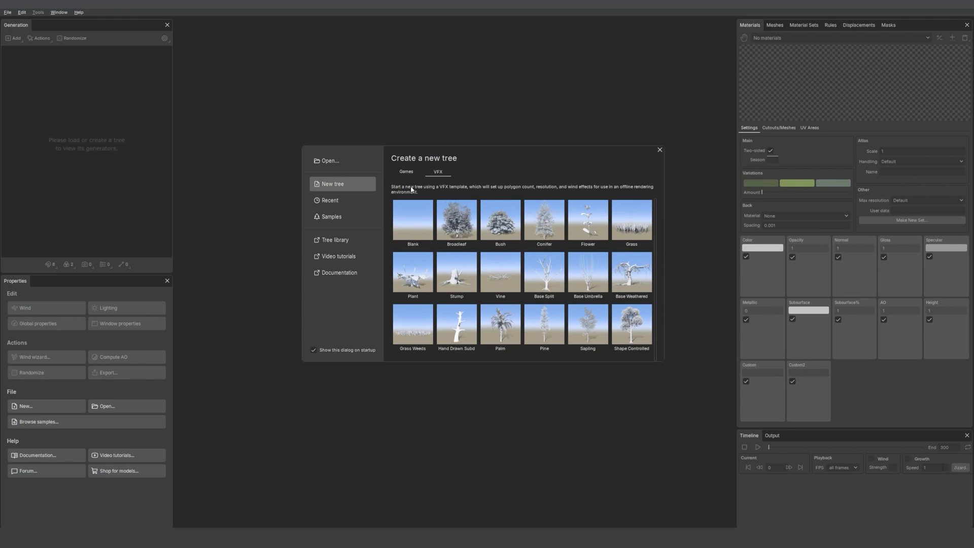
pyautogui.click(405, 172)
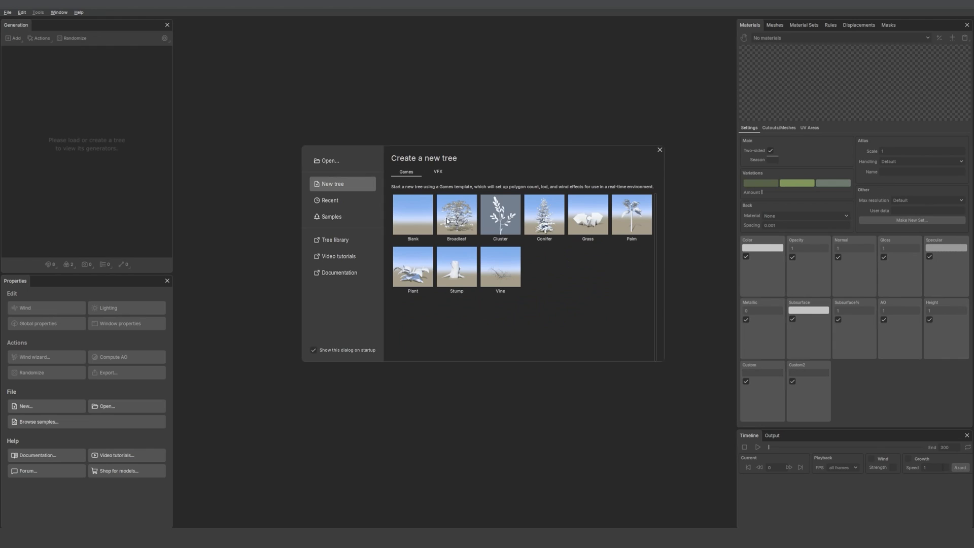
pyautogui.moveTo(490, 221)
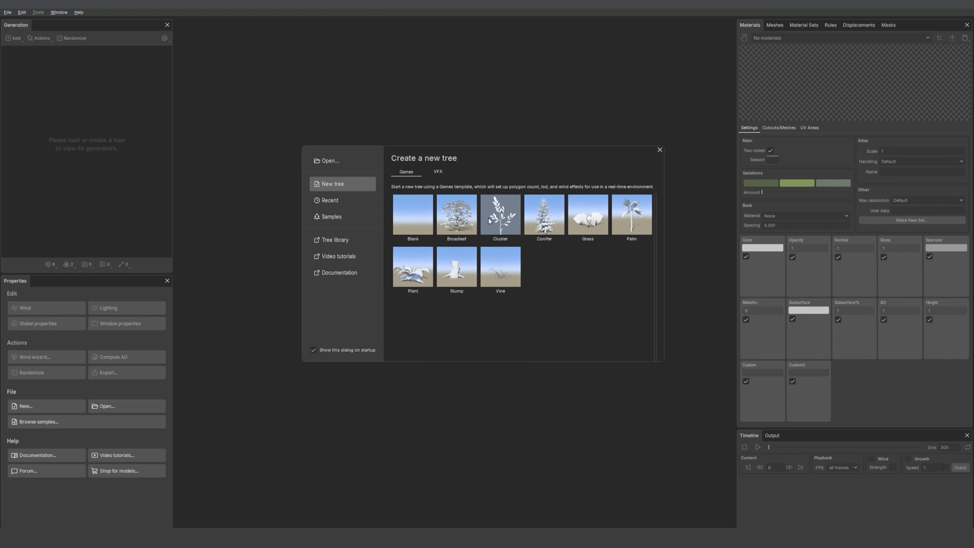
pyautogui.moveTo(613, 231)
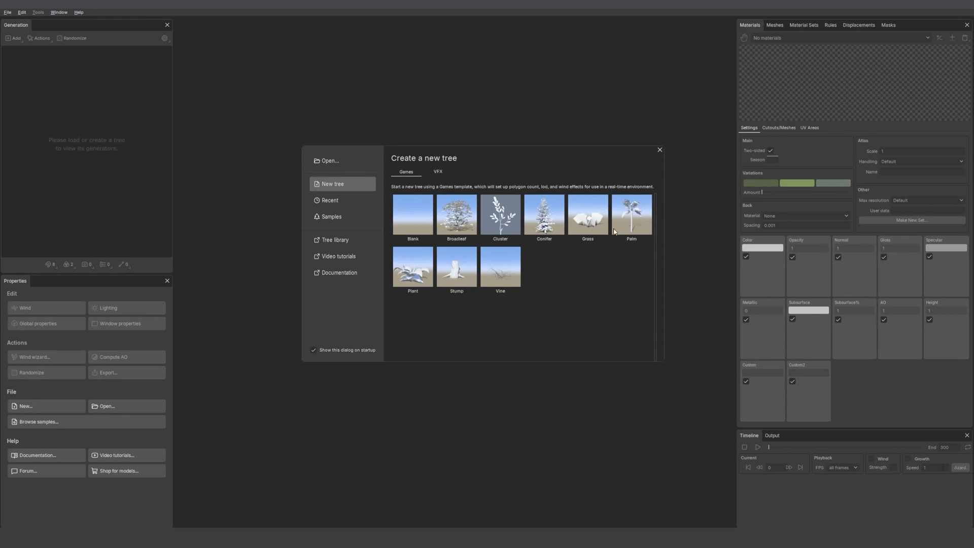
pyautogui.moveTo(475, 230)
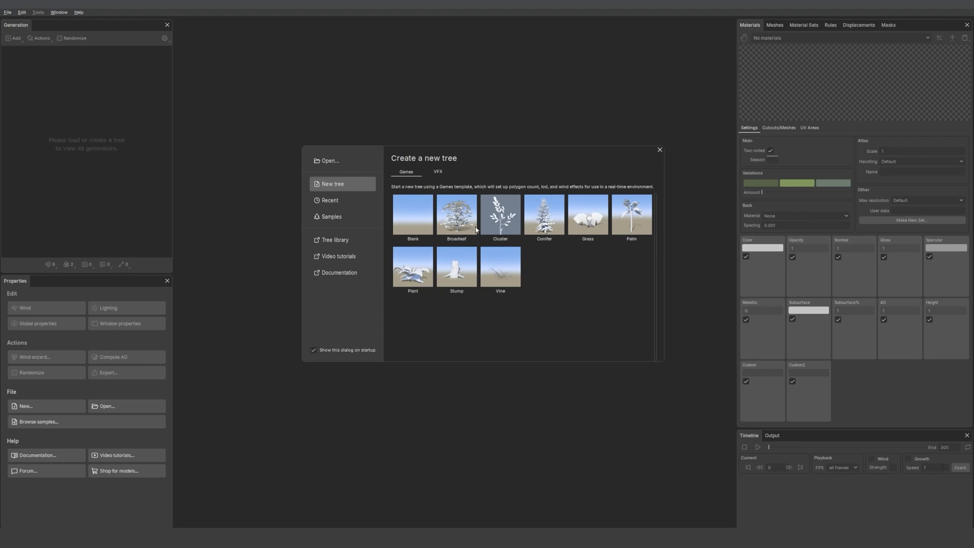
pyautogui.moveTo(350, 177)
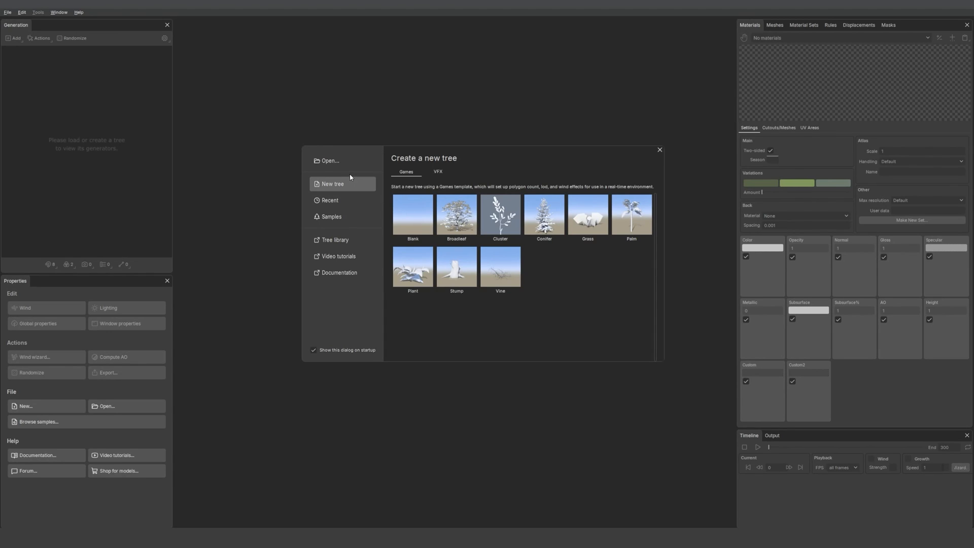
# - Browse the Games samples, then show the VFX samples: Broadleaf Field, Mushroom, Palm, Pine
pyautogui.click(330, 216)
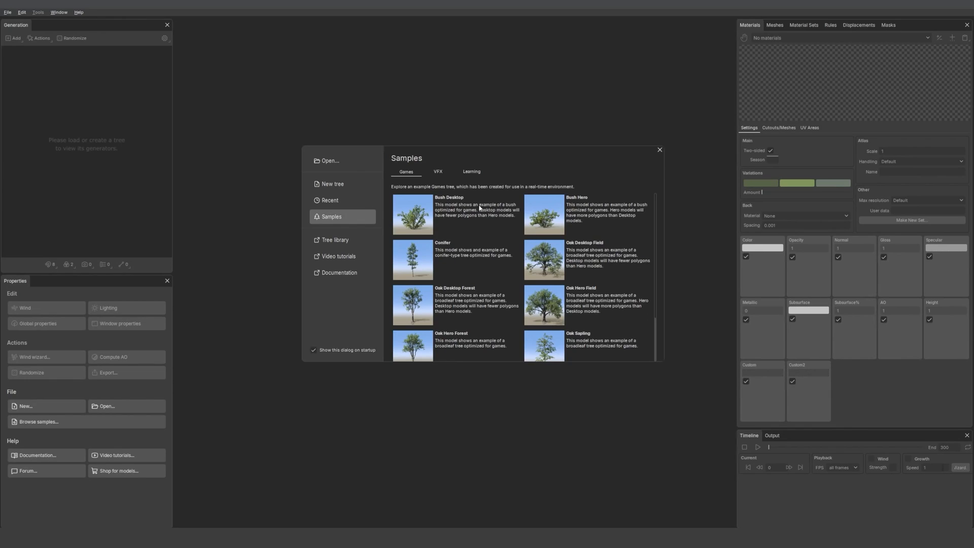
pyautogui.scroll(-3)
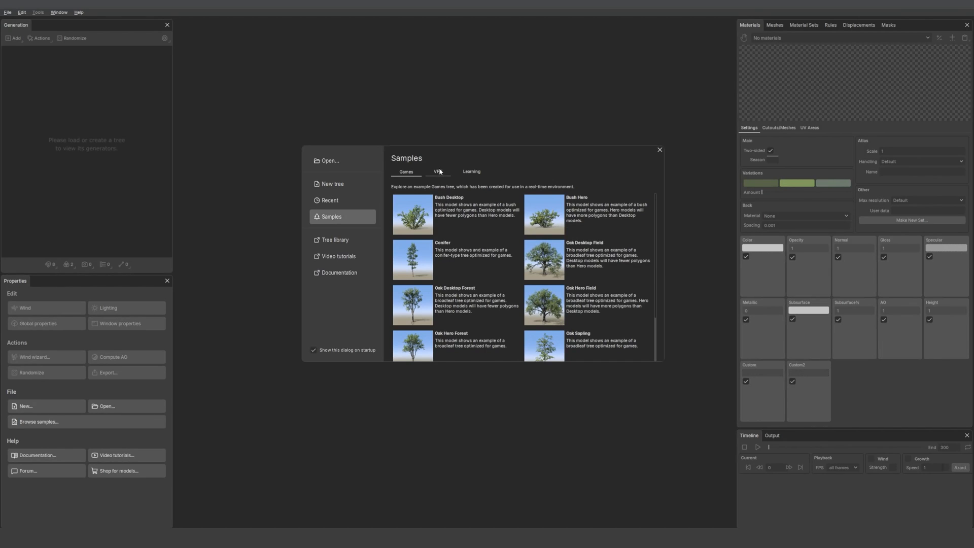
pyautogui.click(437, 171)
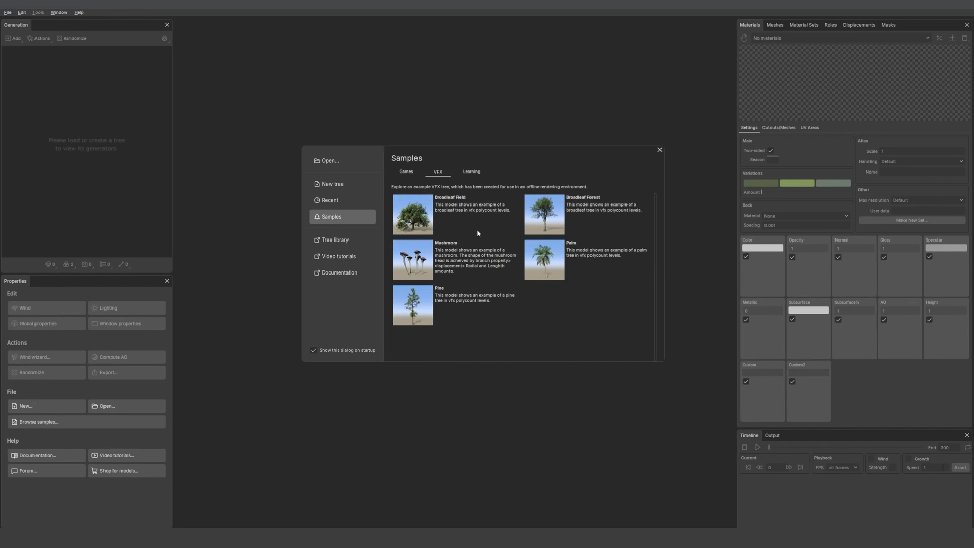
pyautogui.moveTo(412, 215)
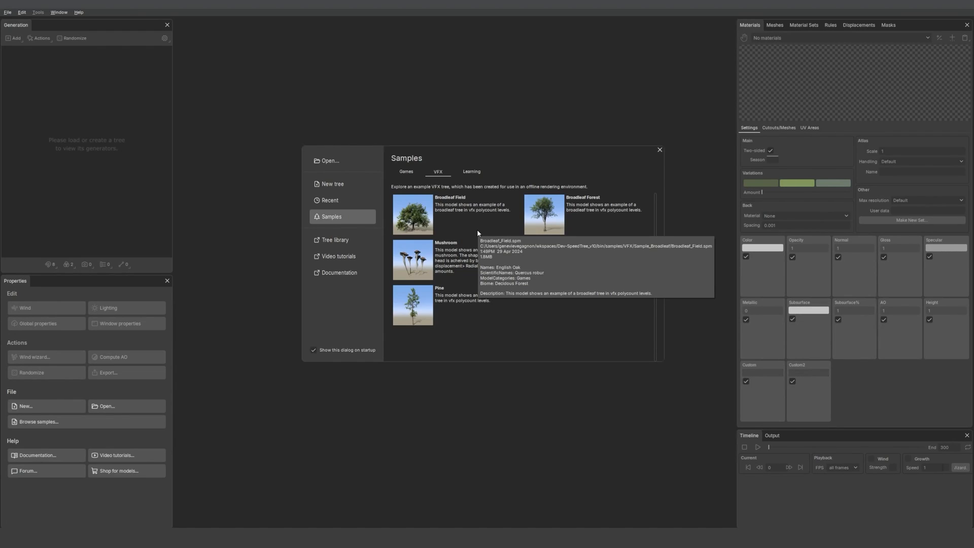
pyautogui.moveTo(460, 310)
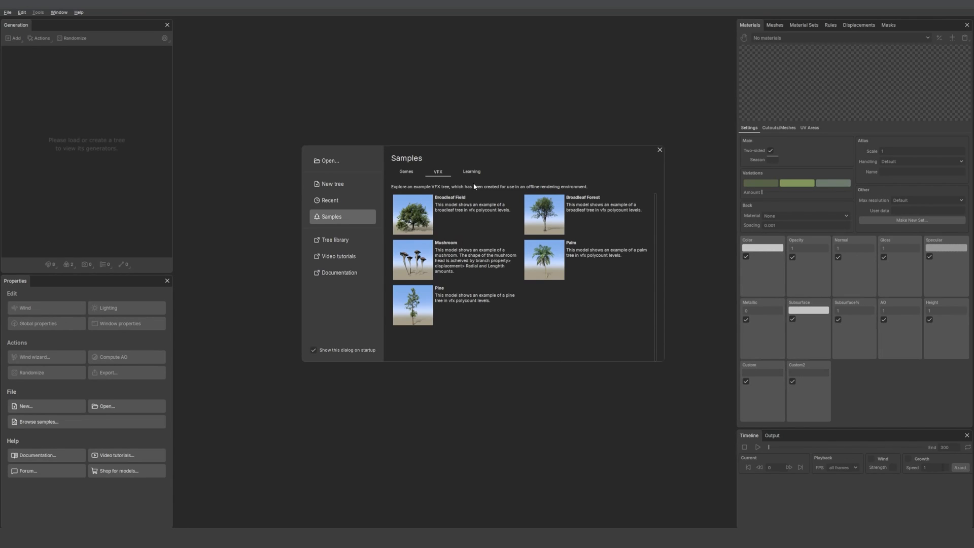
pyautogui.click(470, 172)
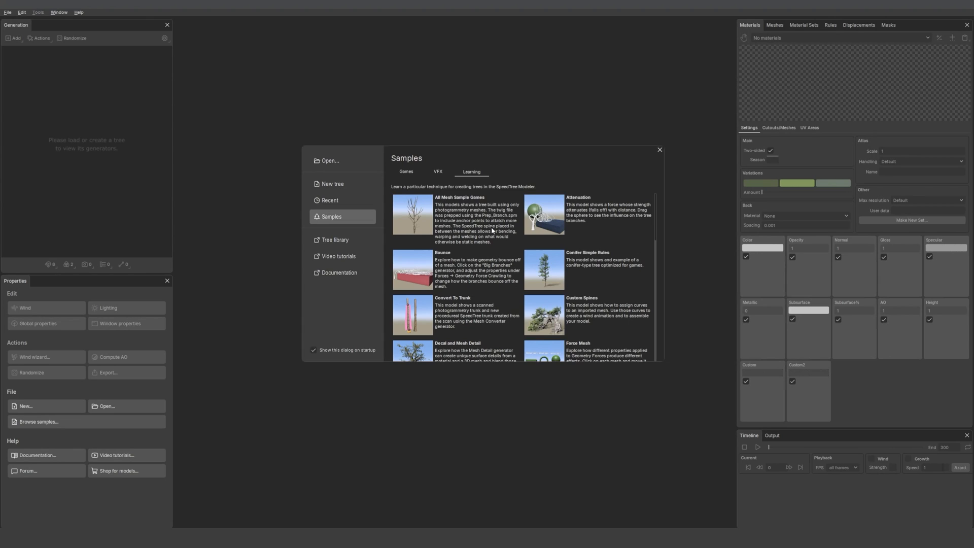
pyautogui.moveTo(413, 214)
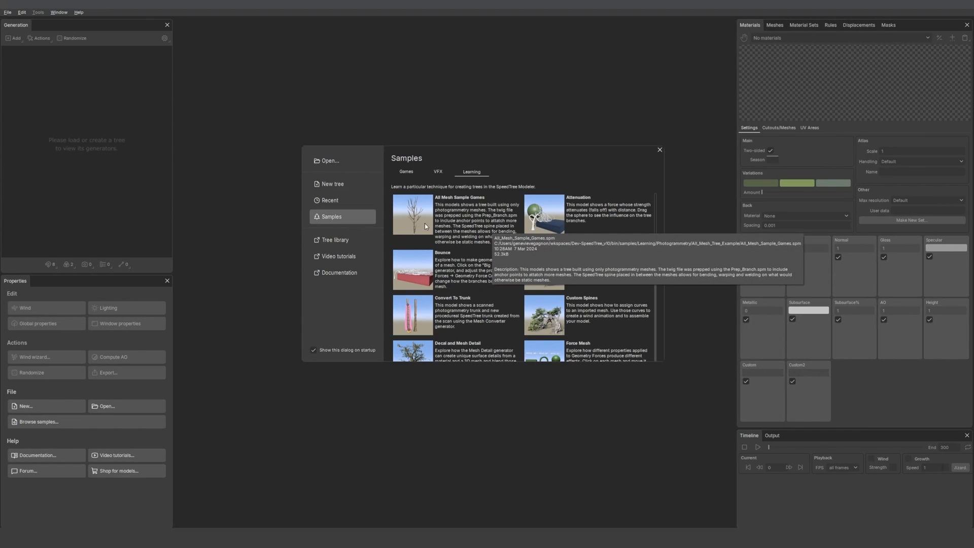
pyautogui.moveTo(573, 237)
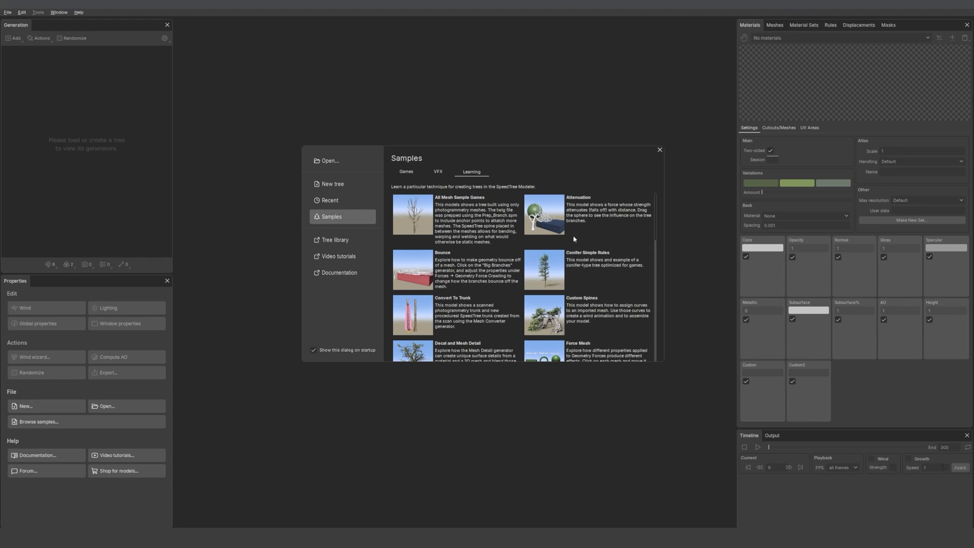
pyautogui.scroll(-3)
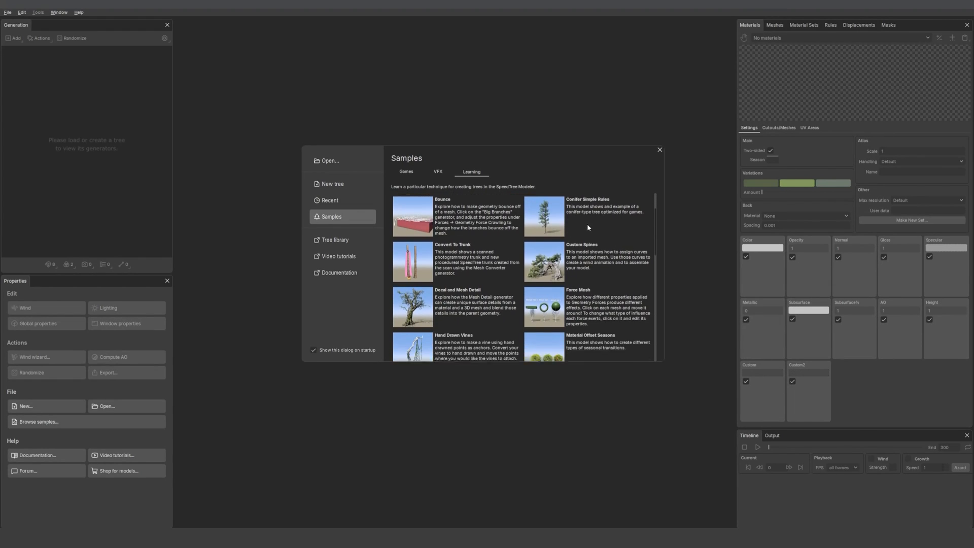
pyautogui.scroll(-3)
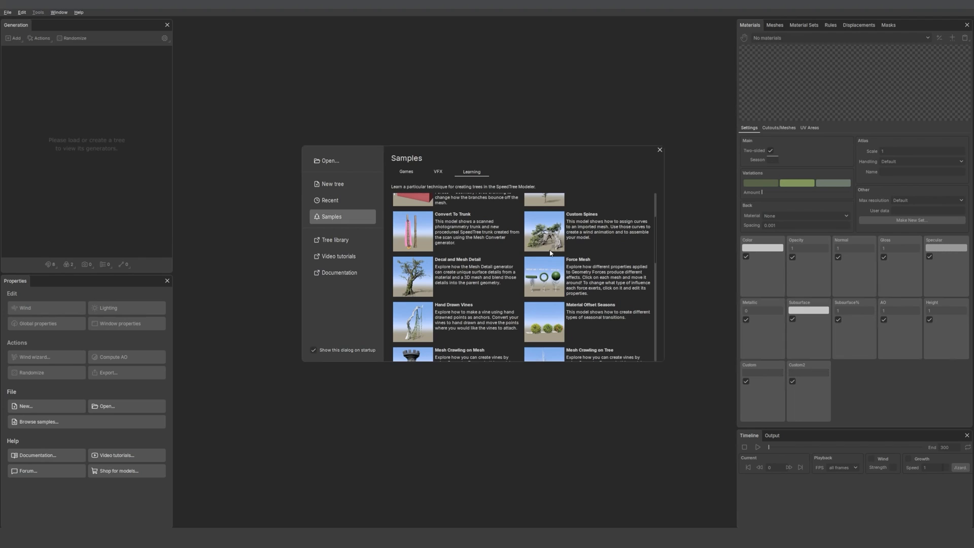
pyautogui.scroll(3)
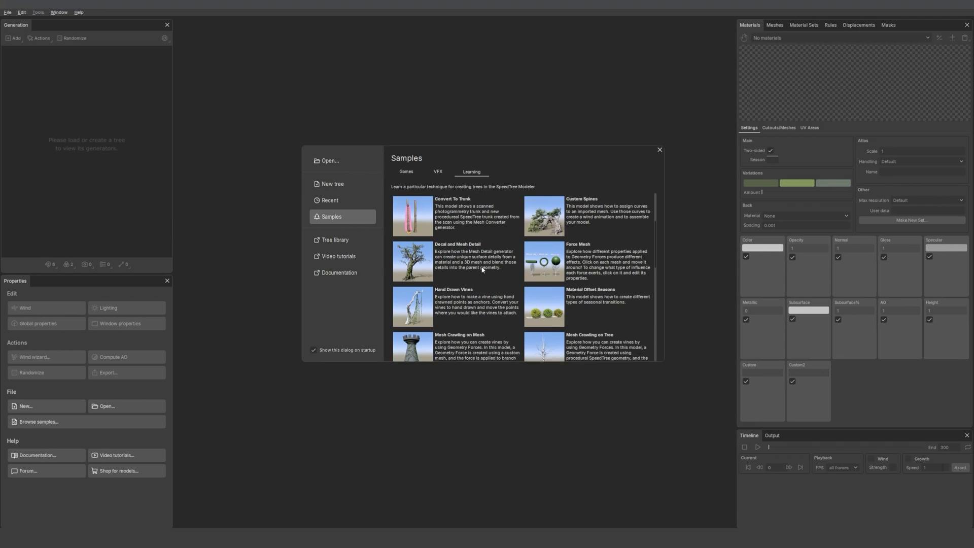
pyautogui.scroll(-3)
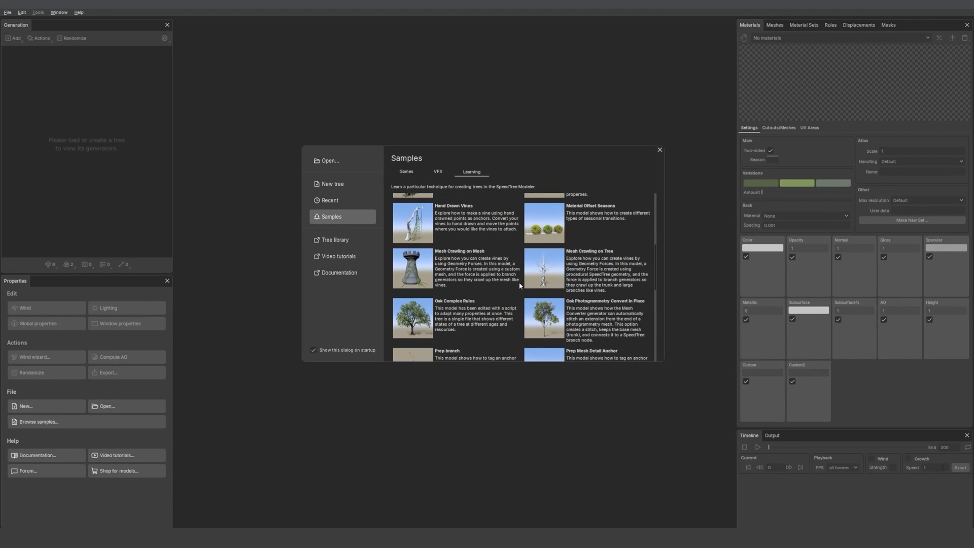
pyautogui.scroll(-3)
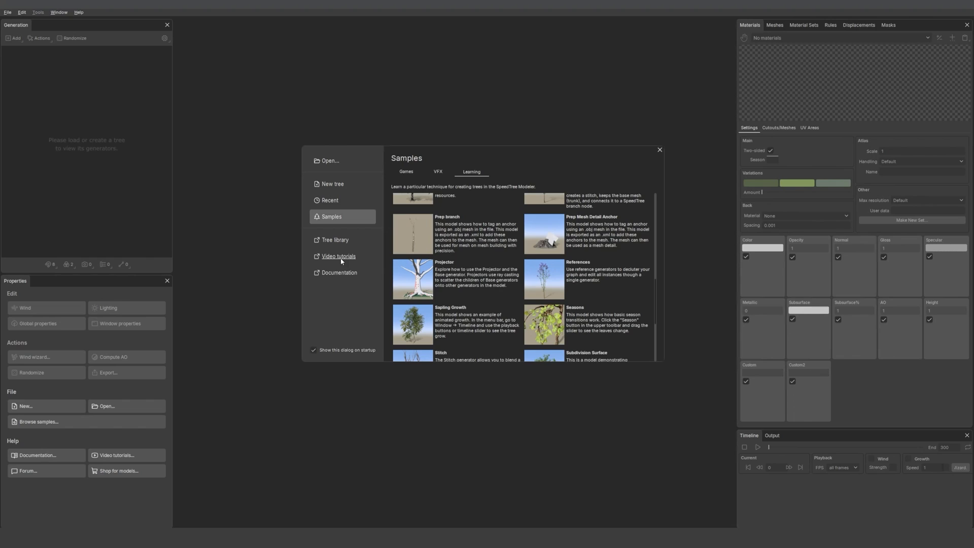
pyautogui.moveTo(339, 272)
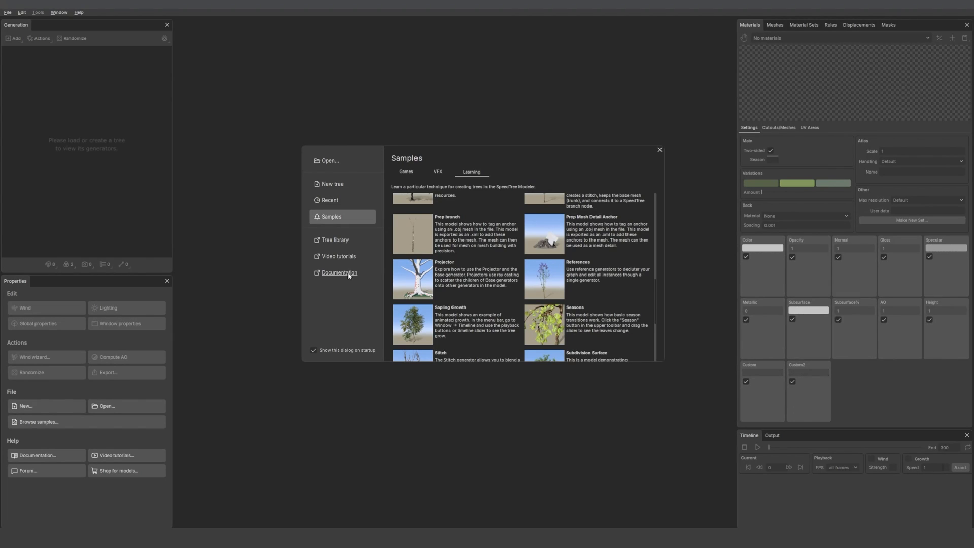
pyautogui.moveTo(347, 276)
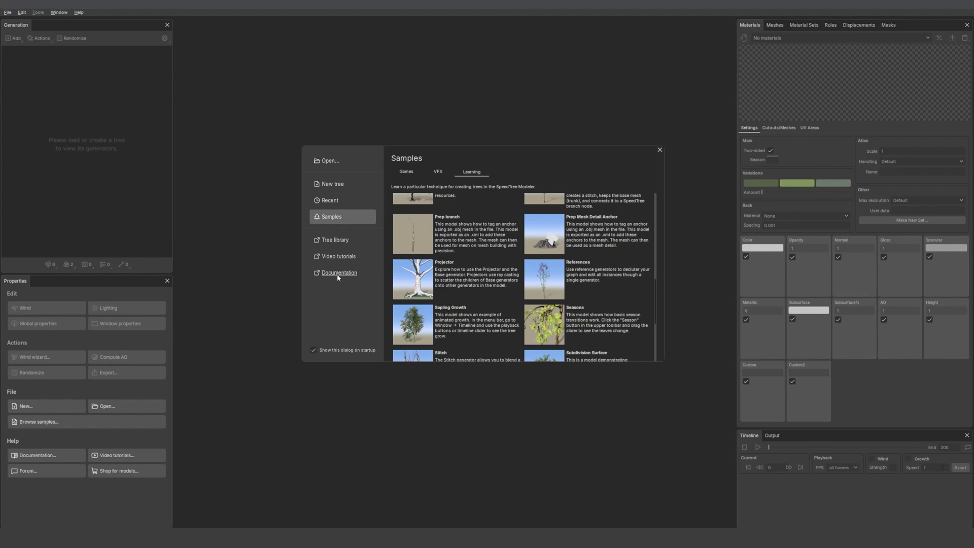
pyautogui.click(438, 172)
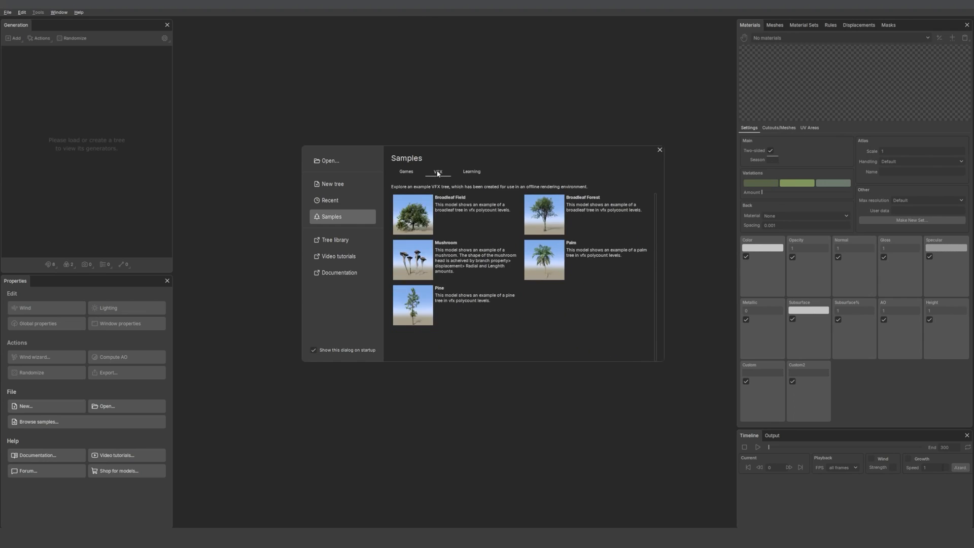
pyautogui.click(658, 150)
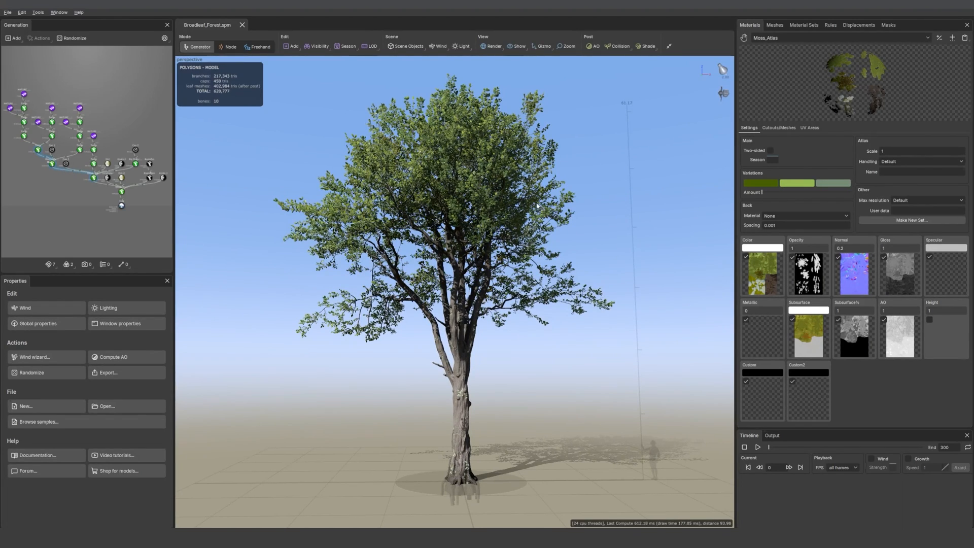
pyautogui.moveTo(293, 115)
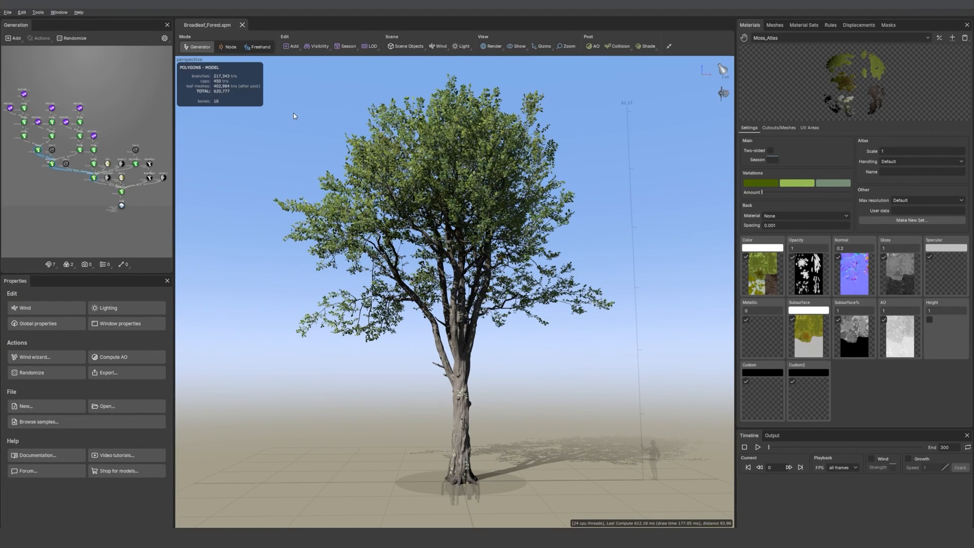
pyautogui.moveTo(229, 46)
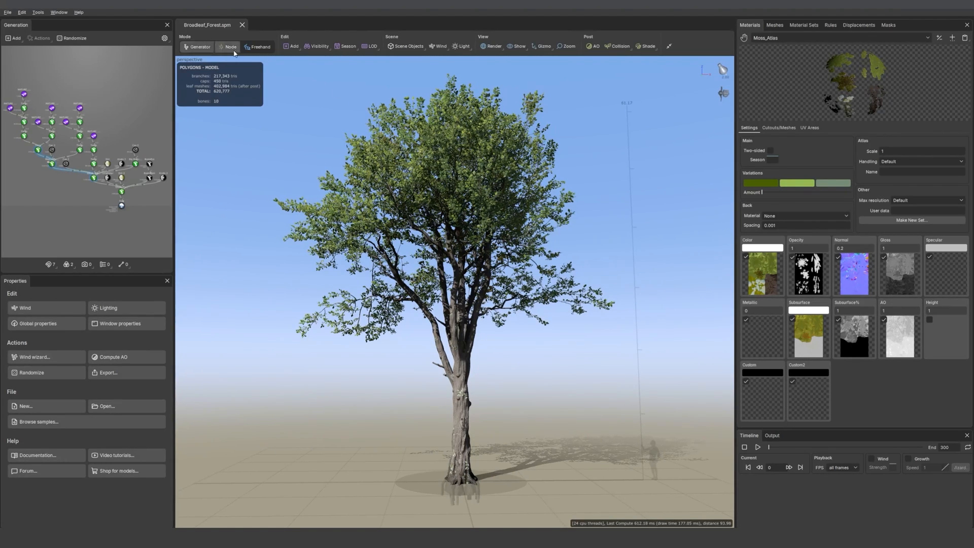
pyautogui.click(197, 46)
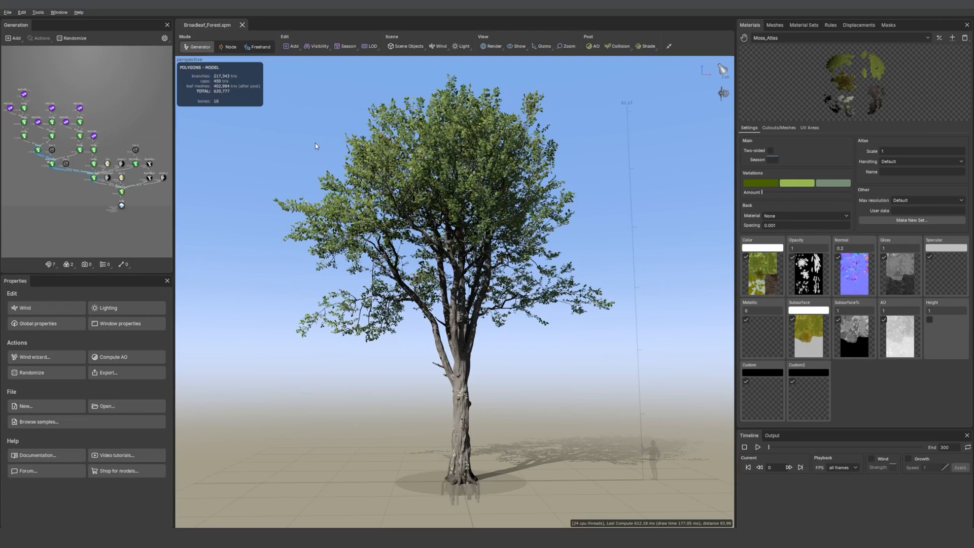
pyautogui.moveTo(335, 203)
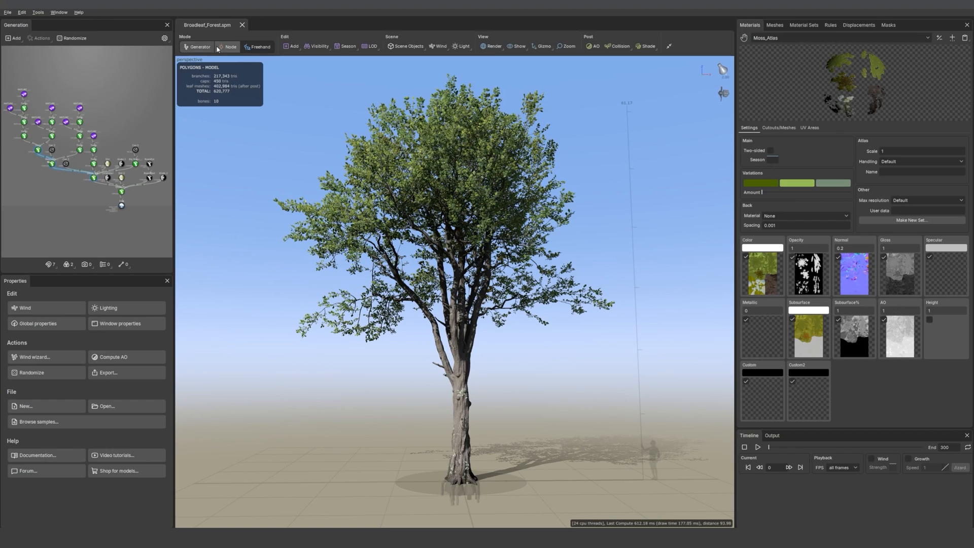
pyautogui.moveTo(230, 47)
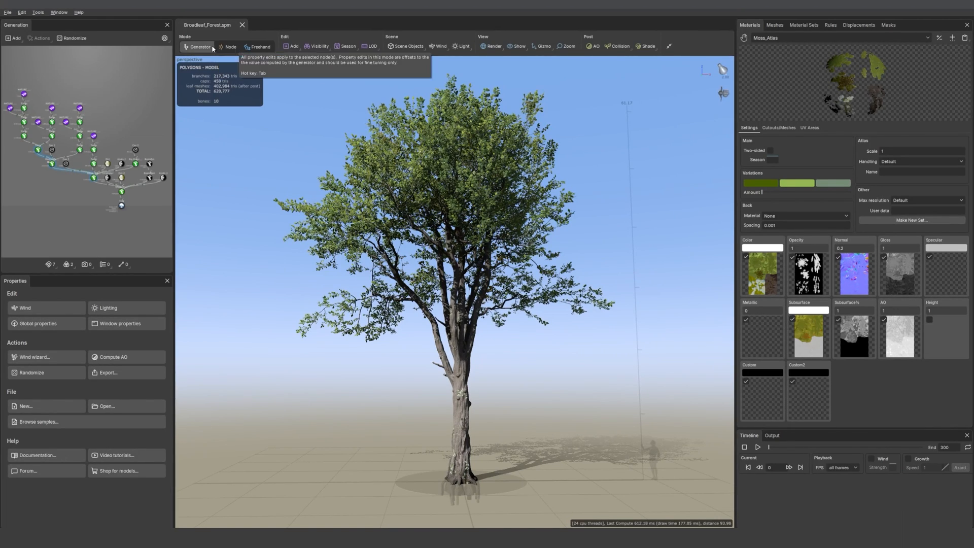
pyautogui.moveTo(257, 46)
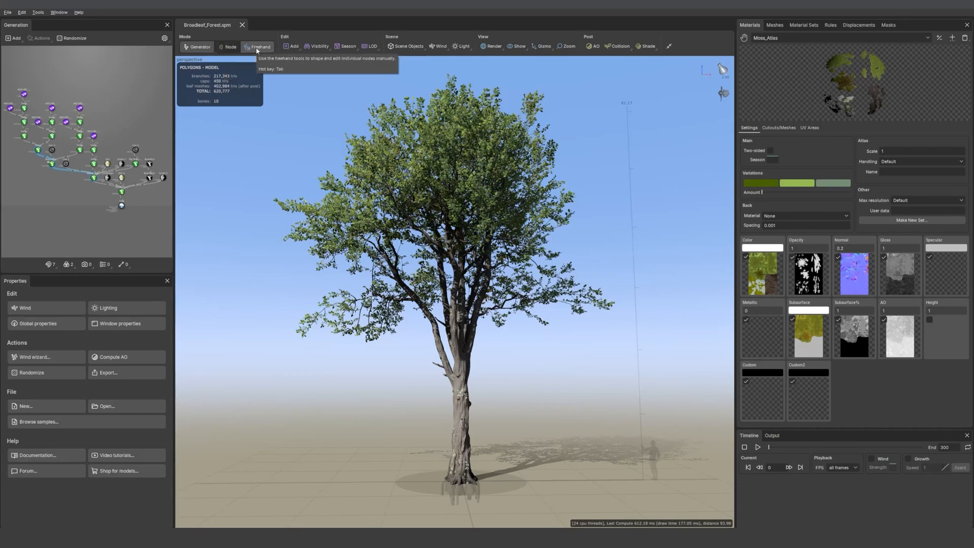
# - Reshape a large branch with Node and Freehand editing, then set the foliage season to Autumn
pyautogui.click(229, 47)
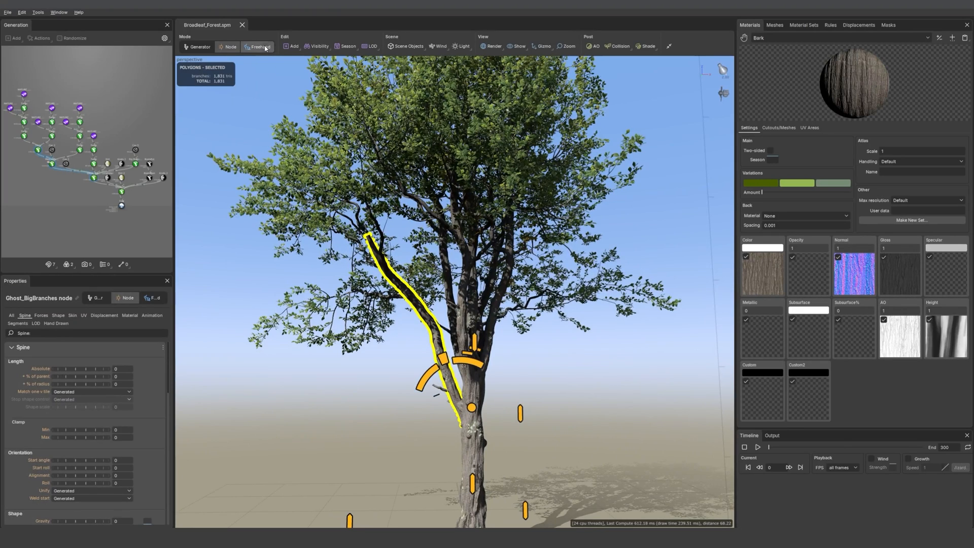
pyautogui.click(256, 46)
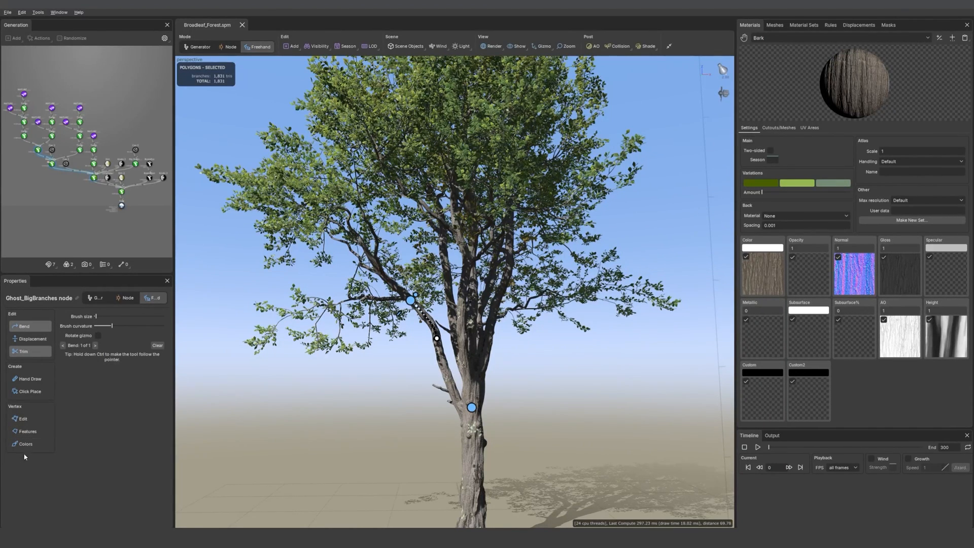
pyautogui.moveTo(398, 53)
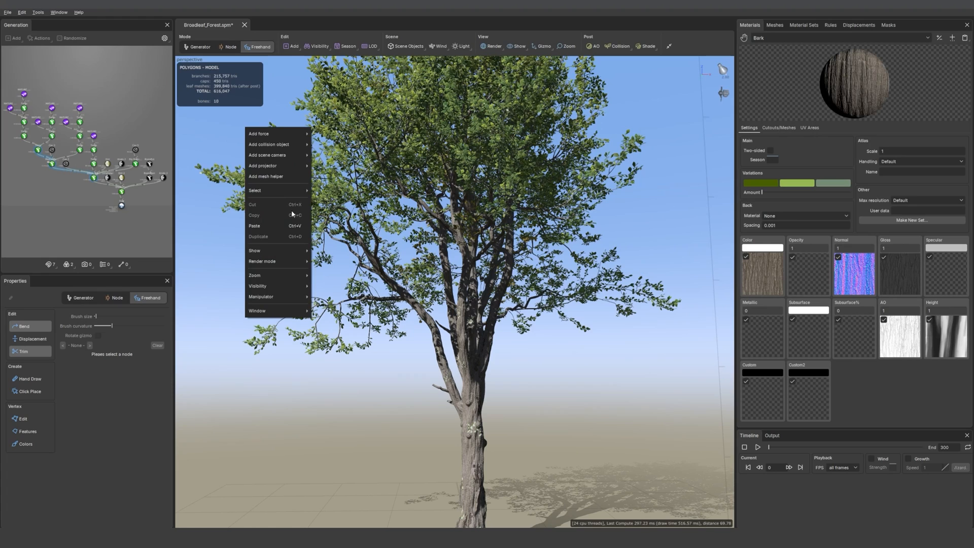
pyautogui.click(317, 46)
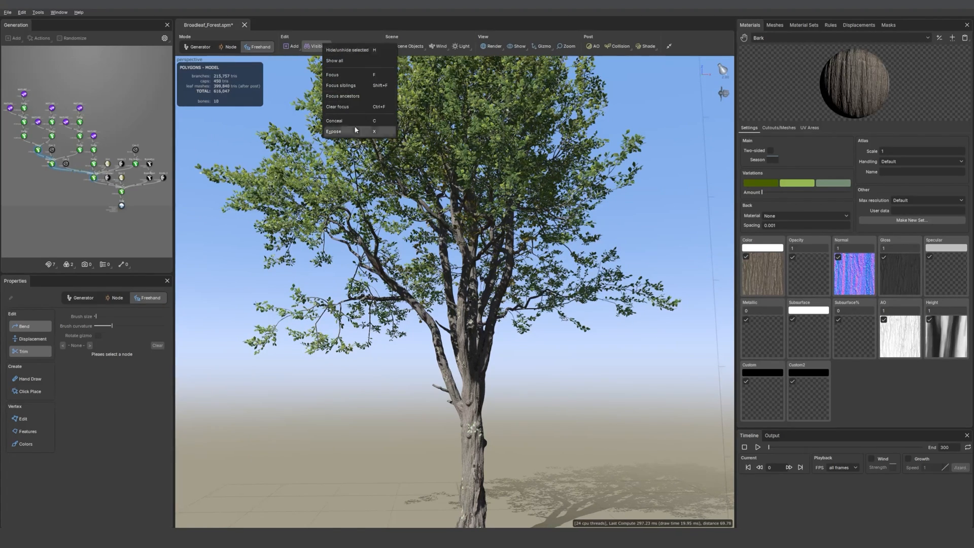
pyautogui.click(345, 47)
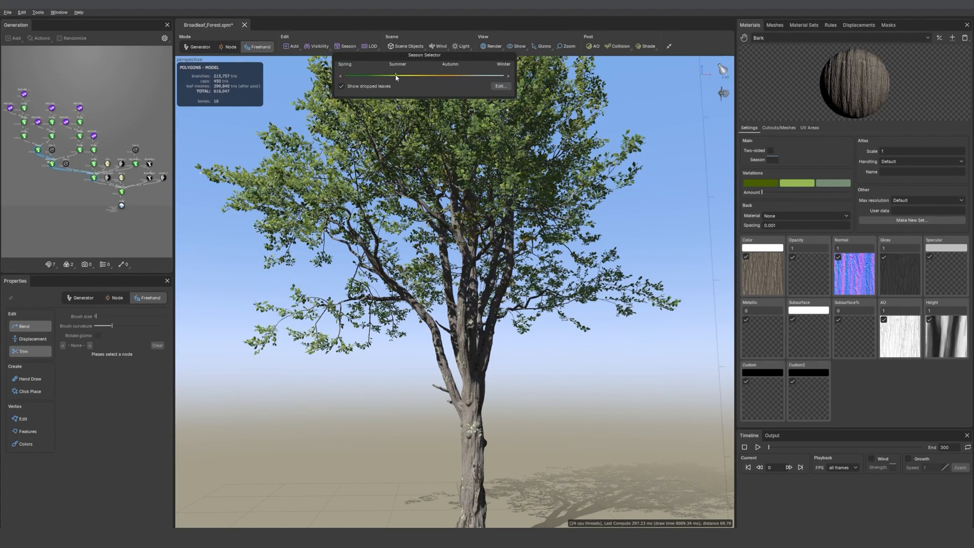
pyautogui.click(371, 46)
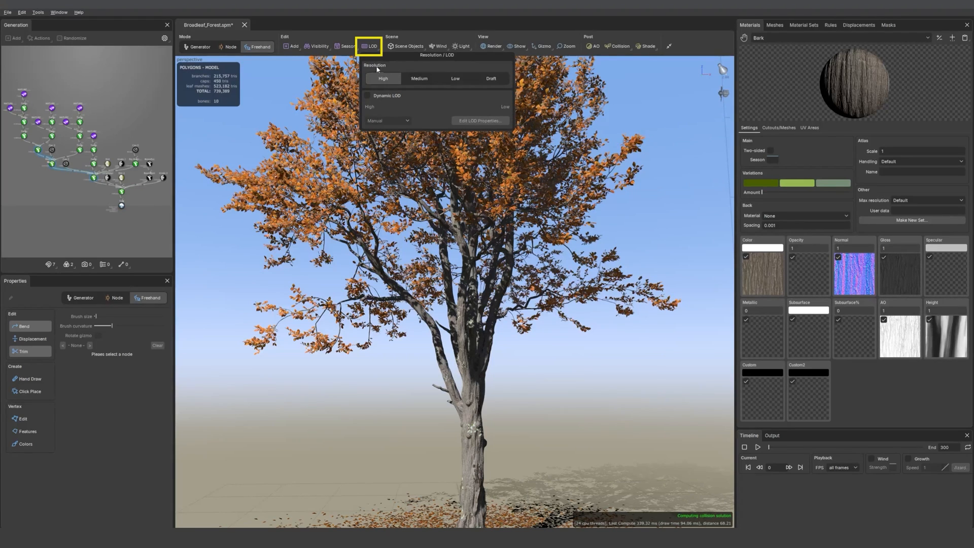
pyautogui.click(370, 47)
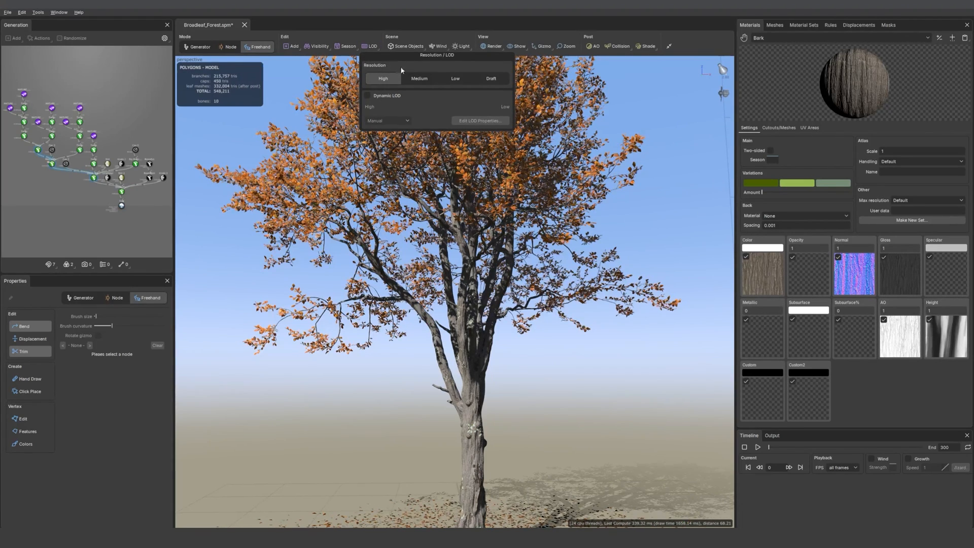
pyautogui.click(418, 78)
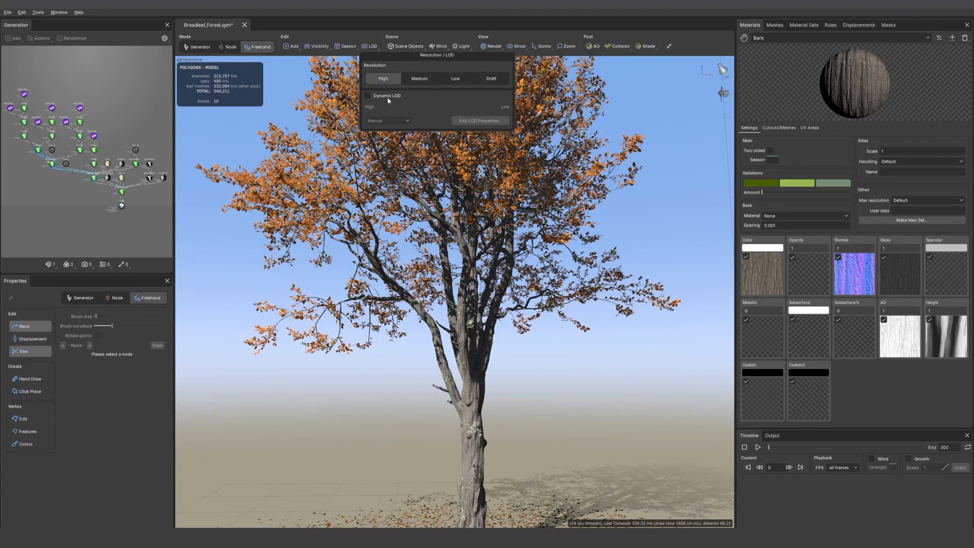
pyautogui.moveTo(374, 39)
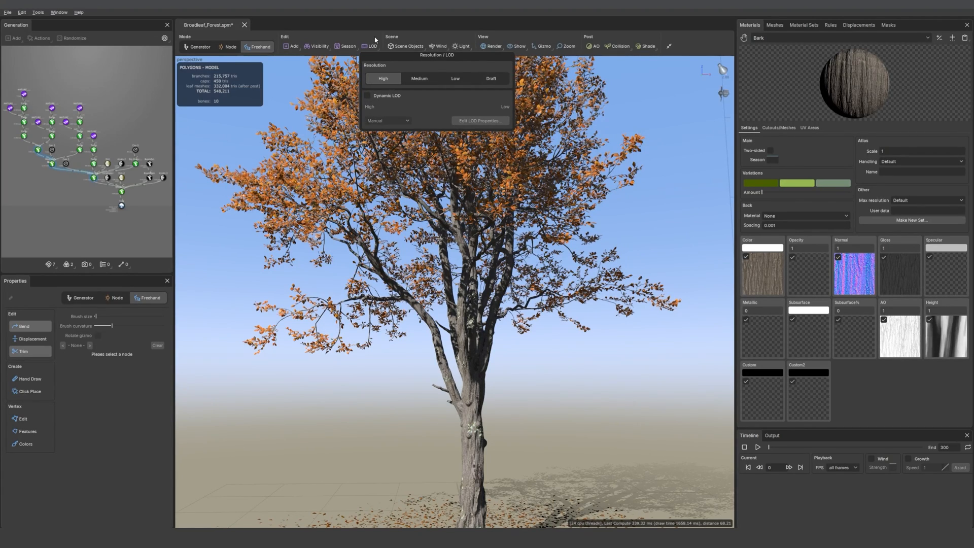
pyautogui.click(370, 46)
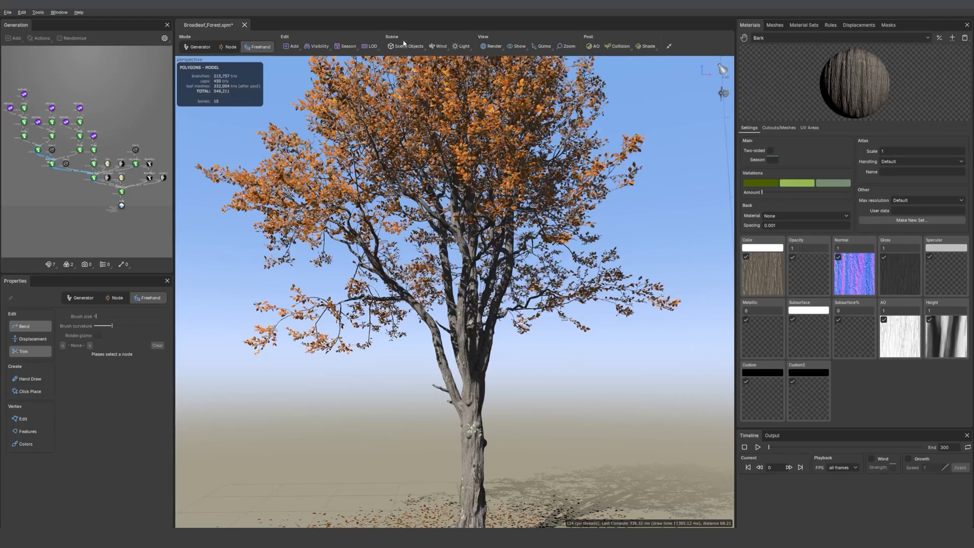
# - Browse the Scene Objects submenus for forces, collision objects, cameras and the Fan wind
pyautogui.click(406, 46)
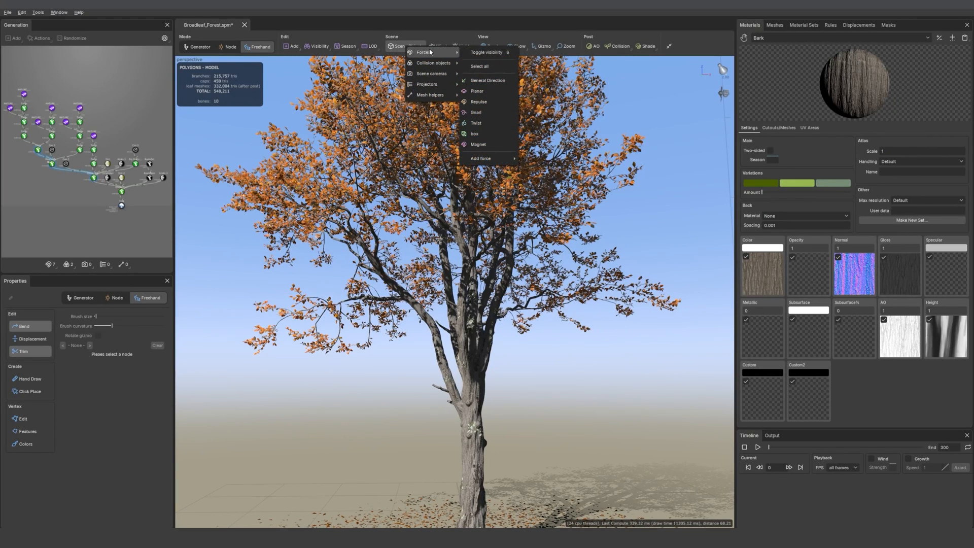
pyautogui.moveTo(419, 58)
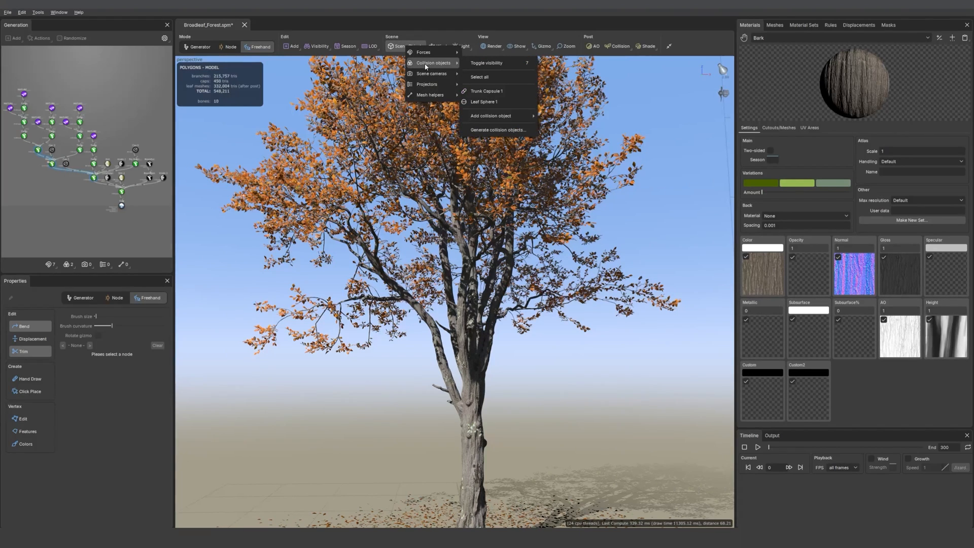
pyautogui.moveTo(431, 73)
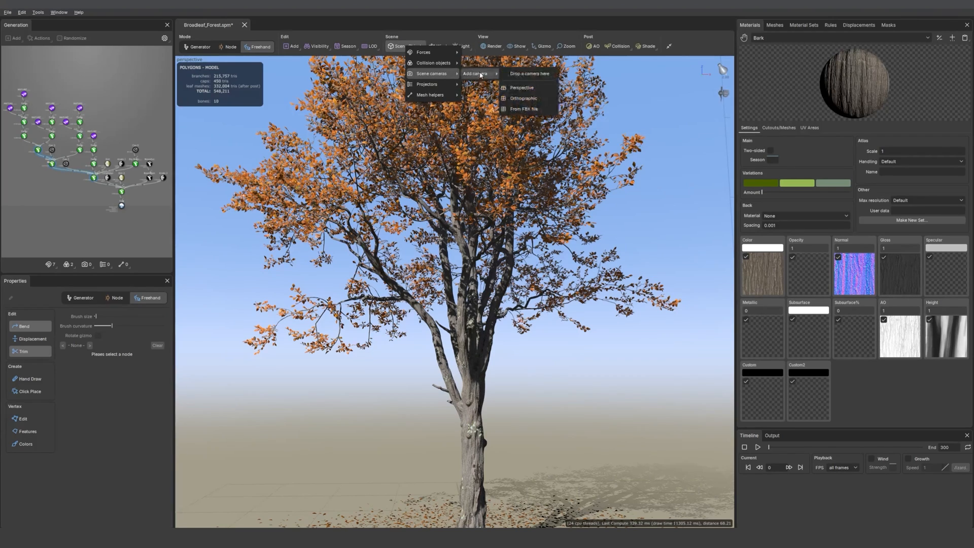
pyautogui.moveTo(427, 83)
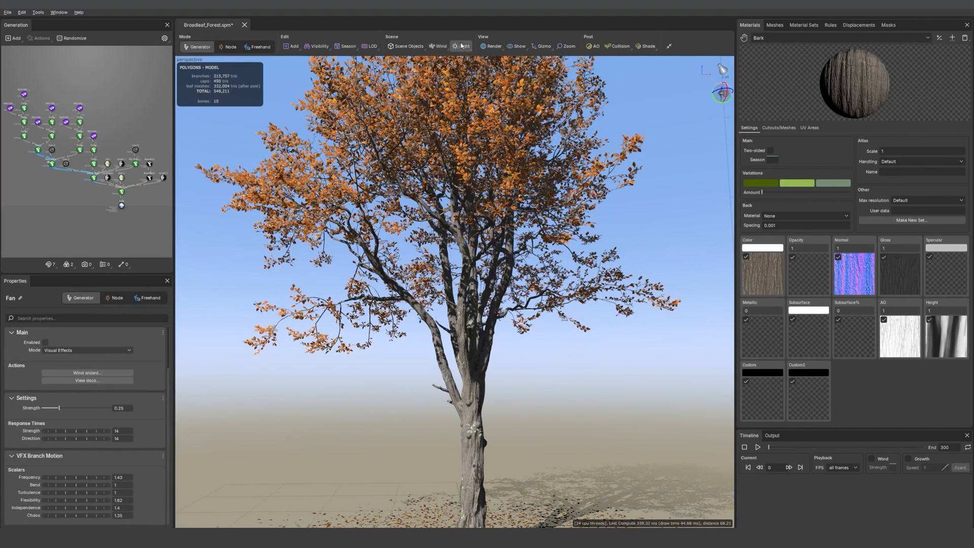
# - Hide the sky background and render the autumn tree as a wireframe
pyautogui.click(461, 46)
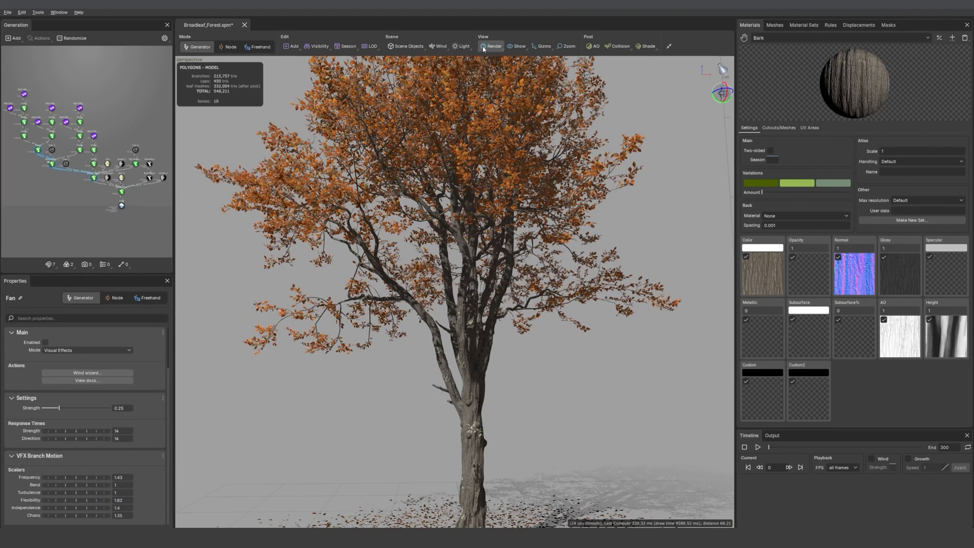
pyautogui.click(462, 46)
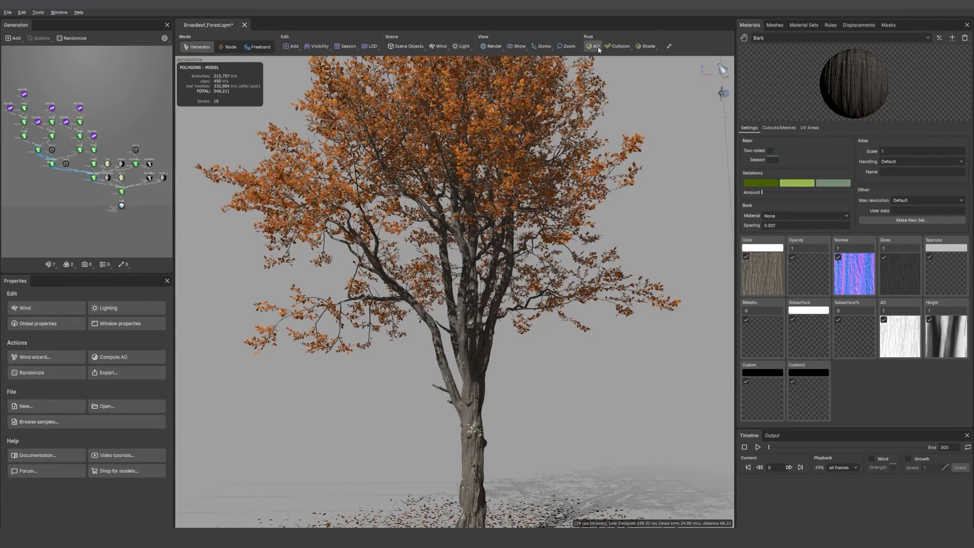
pyautogui.click(492, 46)
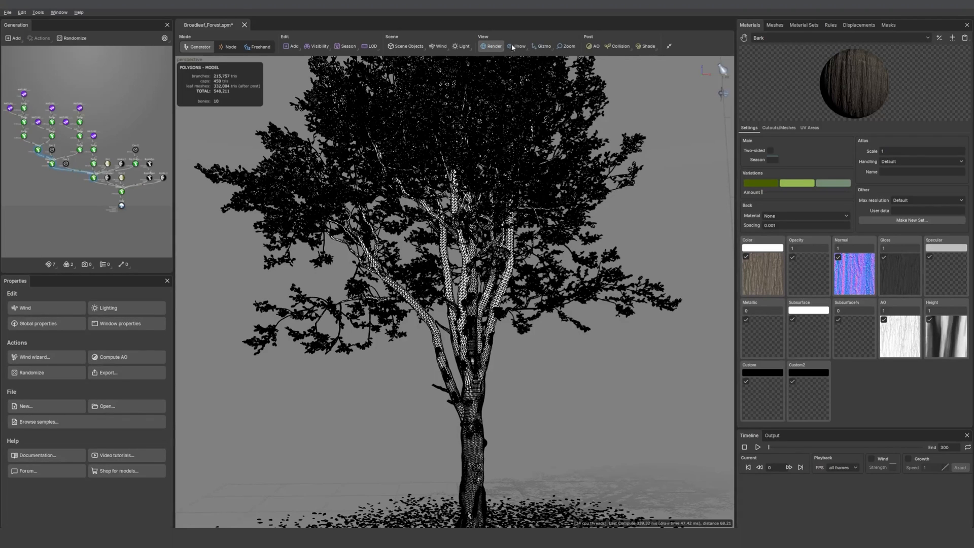
pyautogui.click(490, 46)
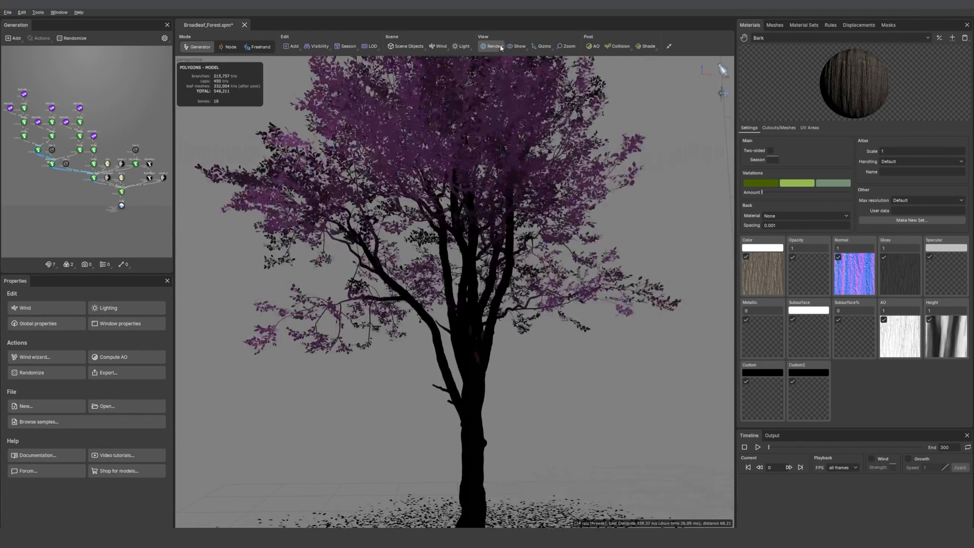
pyautogui.click(490, 46)
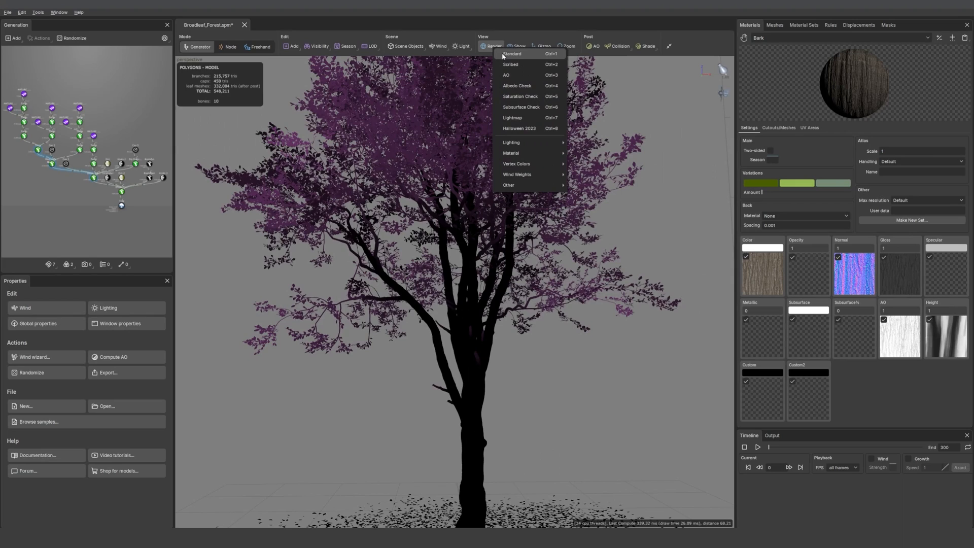
pyautogui.click(518, 46)
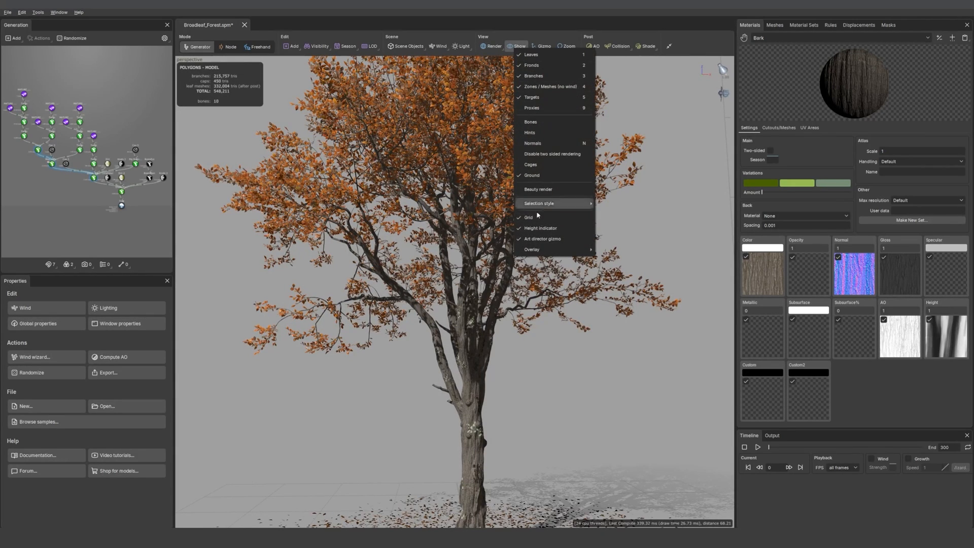
pyautogui.click(542, 47)
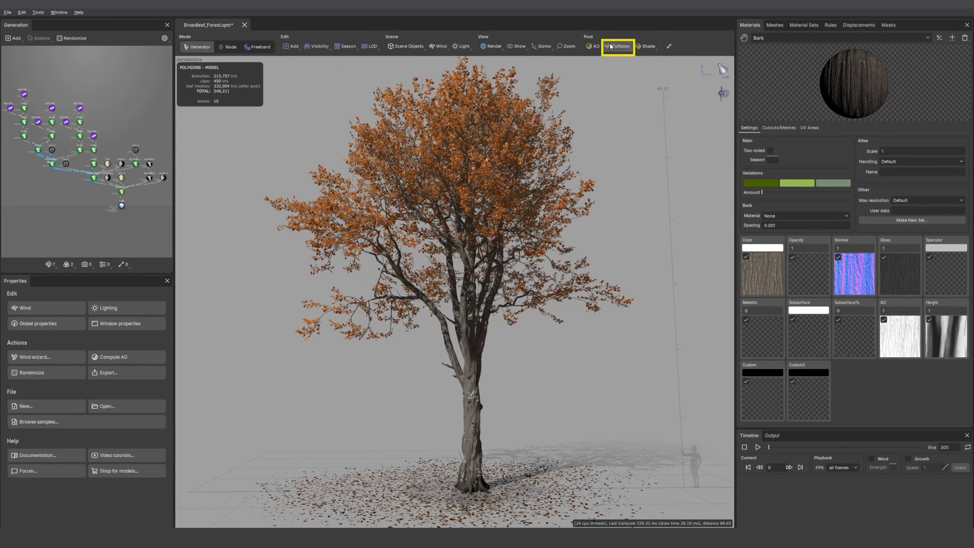
pyautogui.click(617, 46)
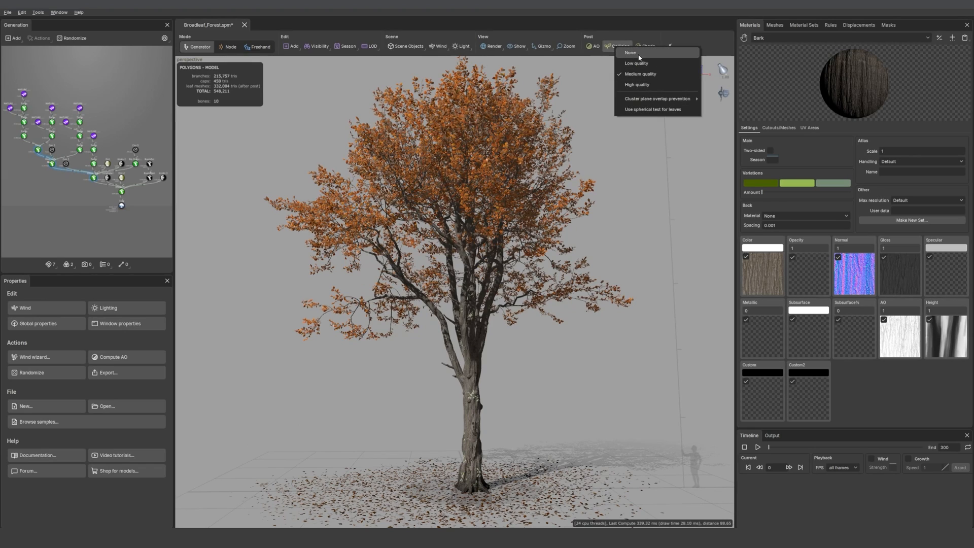
pyautogui.moveTo(640, 86)
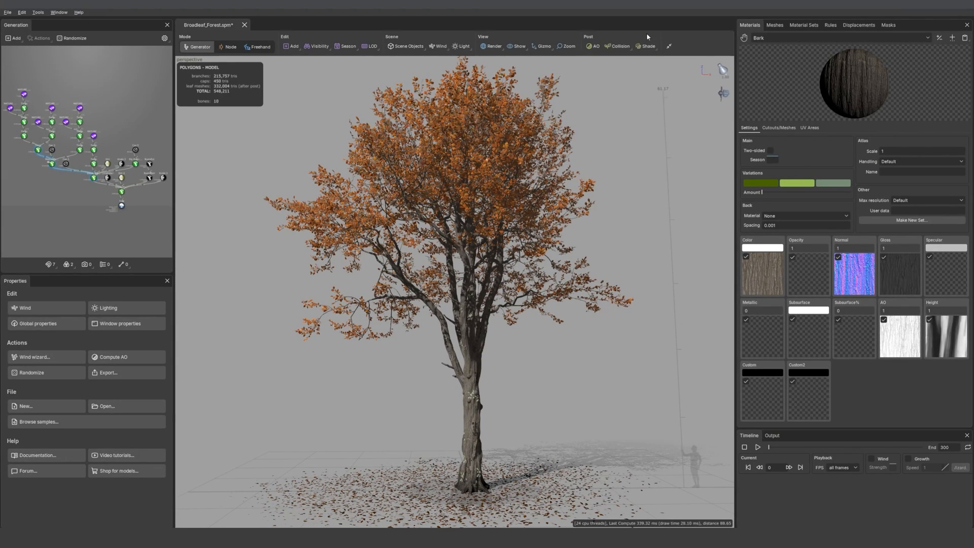
pyautogui.click(646, 47)
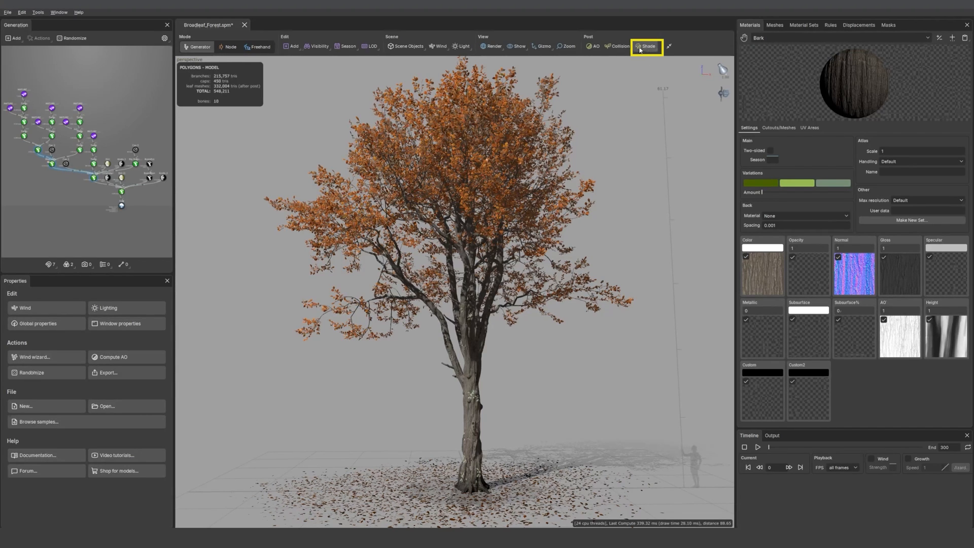
pyautogui.moveTo(645, 46)
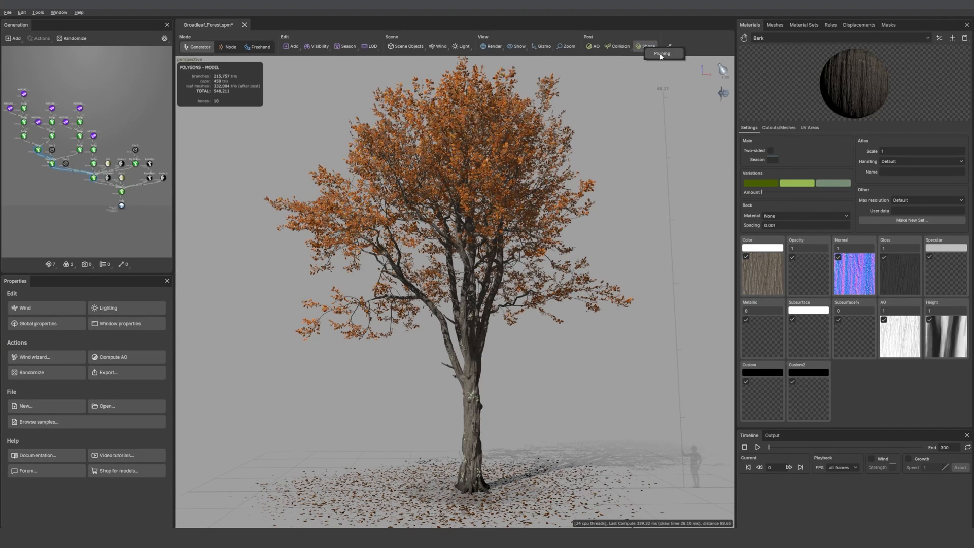
pyautogui.click(645, 46)
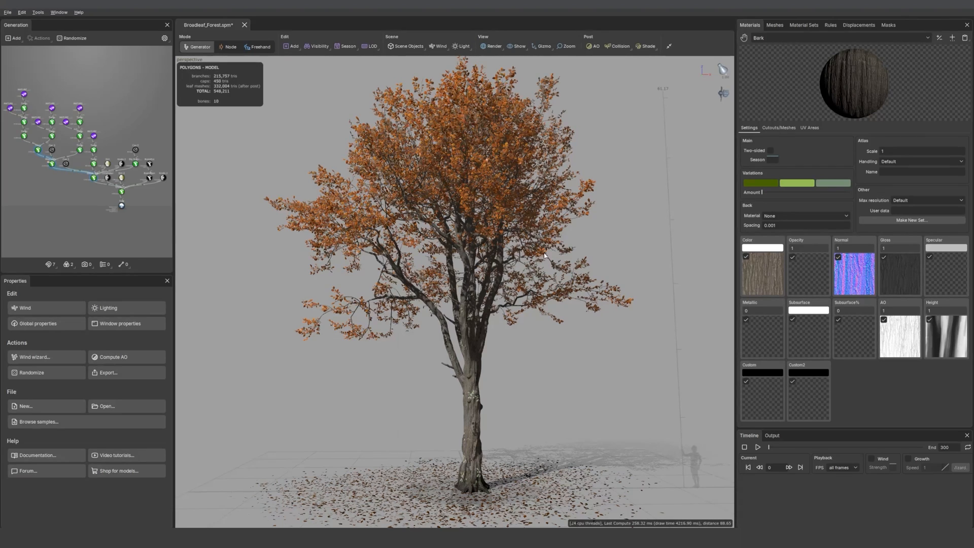
pyautogui.moveTo(553, 267)
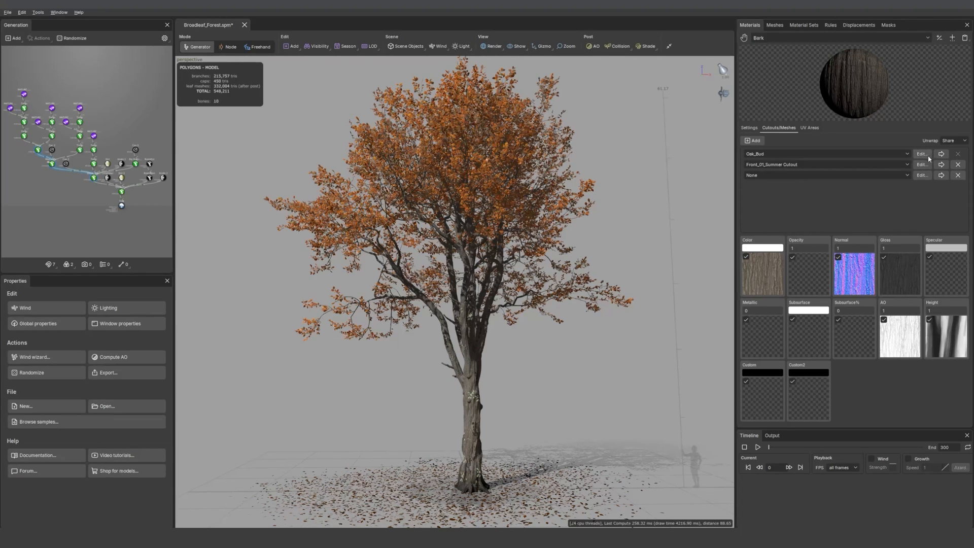
# - Edit the Oak_Bud cutout, answer the embed prompt, and open Lichen_Round in the mesh editor
pyautogui.click(774, 24)
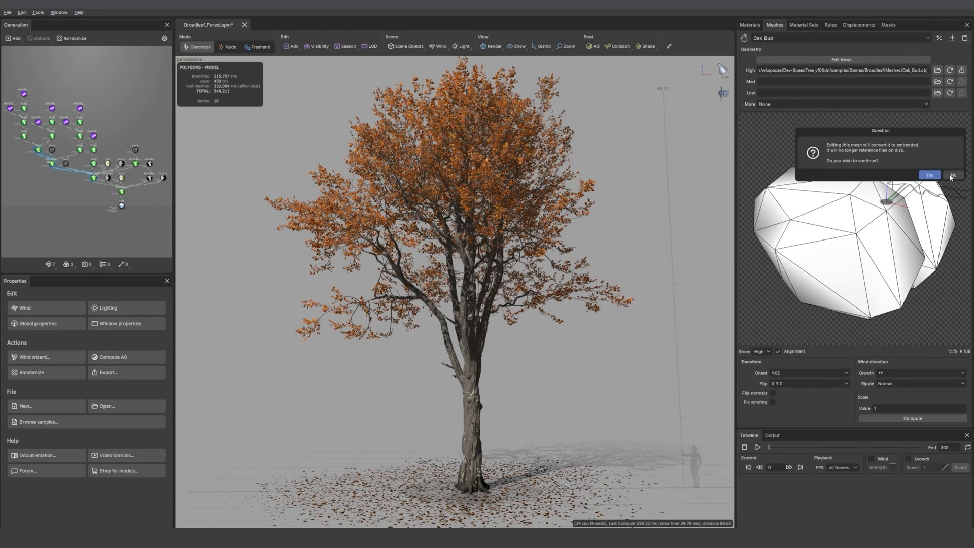
pyautogui.click(951, 174)
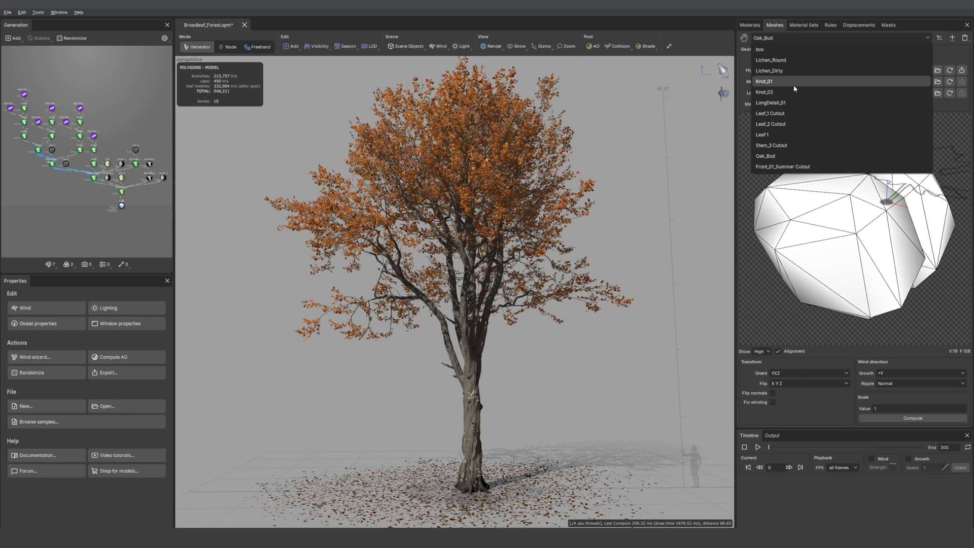
pyautogui.click(769, 60)
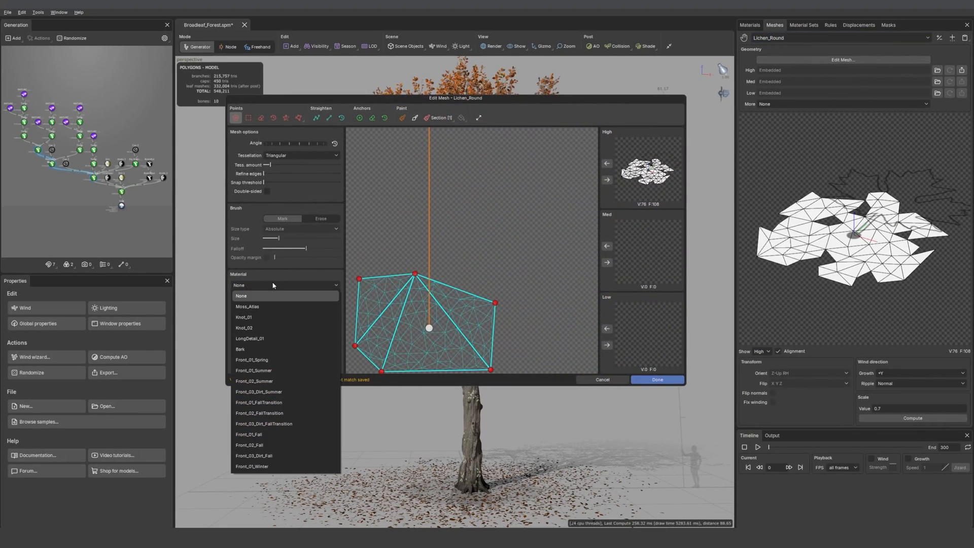
# - Give Lichen_Round the Moss_Atlas material and outline the upper-left moss clump
pyautogui.click(247, 307)
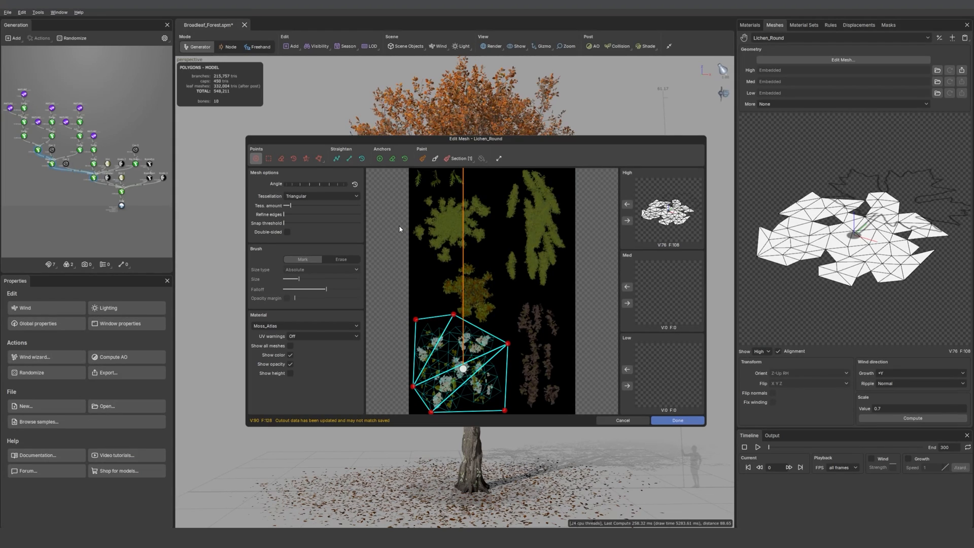
pyautogui.moveTo(498, 269)
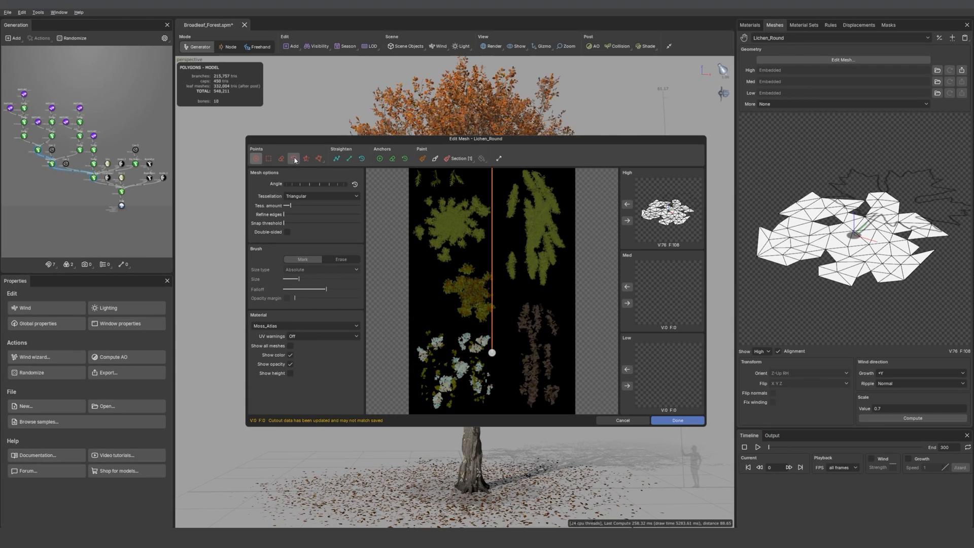
pyautogui.click(255, 158)
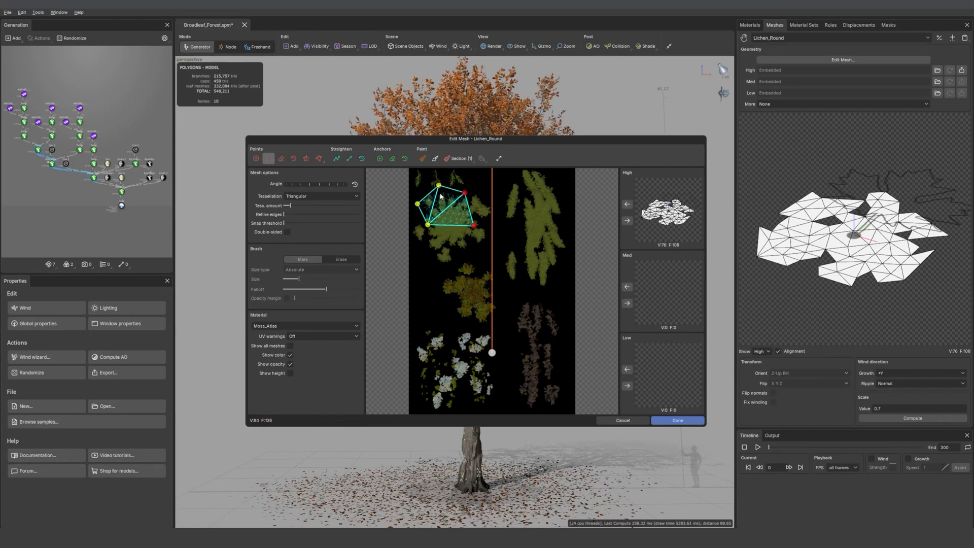
pyautogui.click(283, 158)
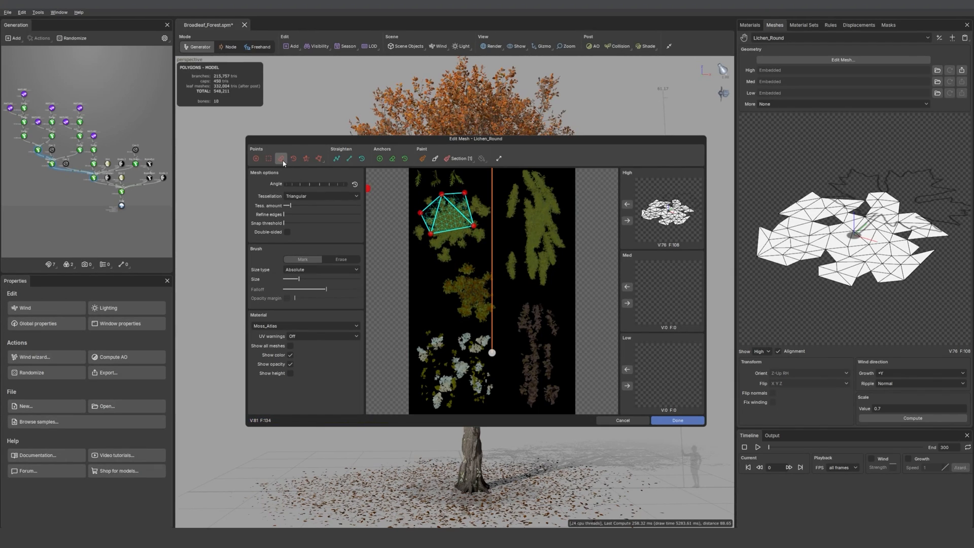
pyautogui.moveTo(282, 158)
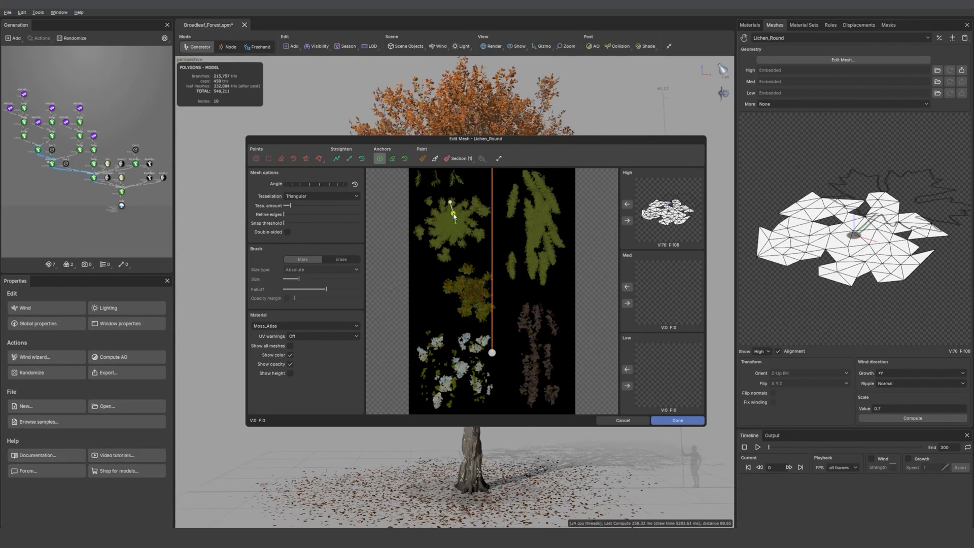
# - Place a chain of anchor points on the upper-left moss clump
pyautogui.click(392, 158)
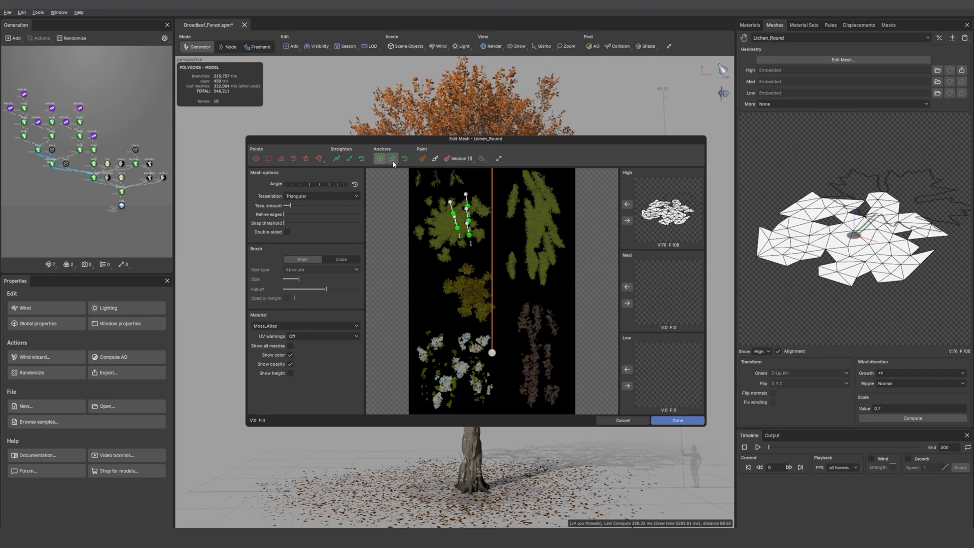
pyautogui.click(392, 158)
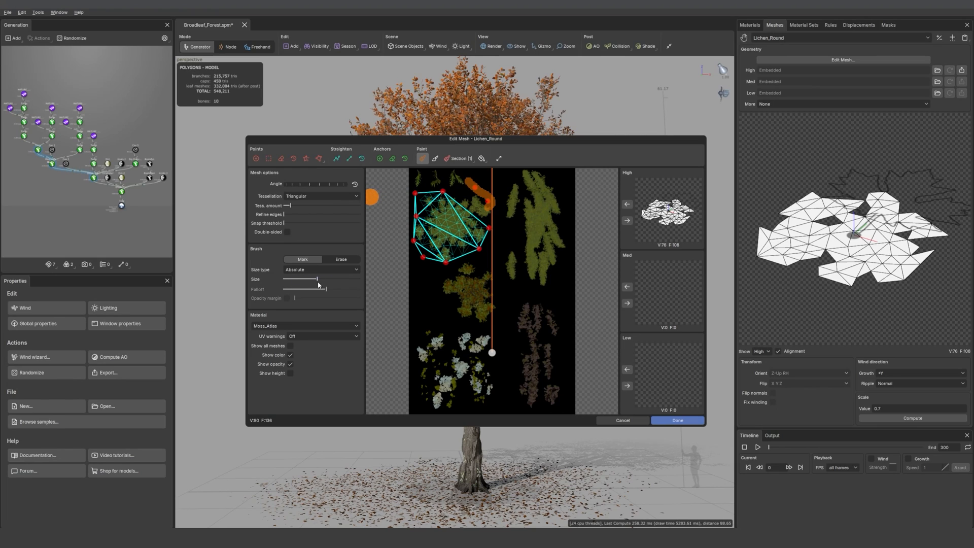
# - Try the Paint brush in Mark and Erase modes, then close the Section choices and cancel
pyautogui.click(341, 257)
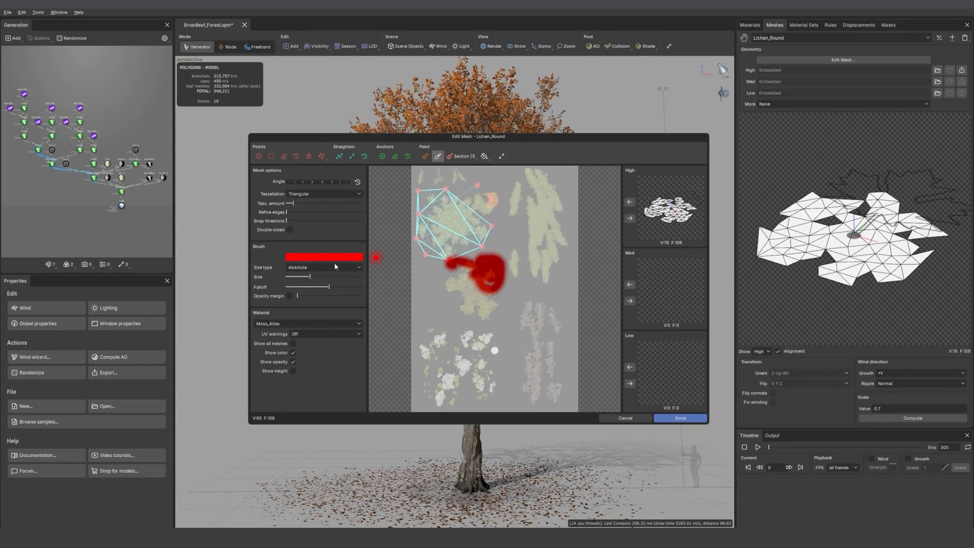
pyautogui.click(323, 257)
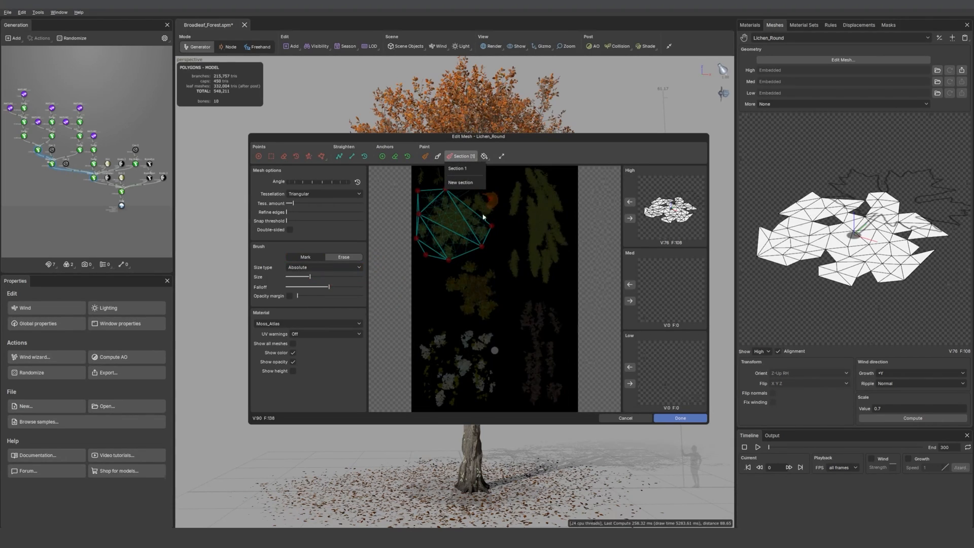
pyautogui.click(508, 212)
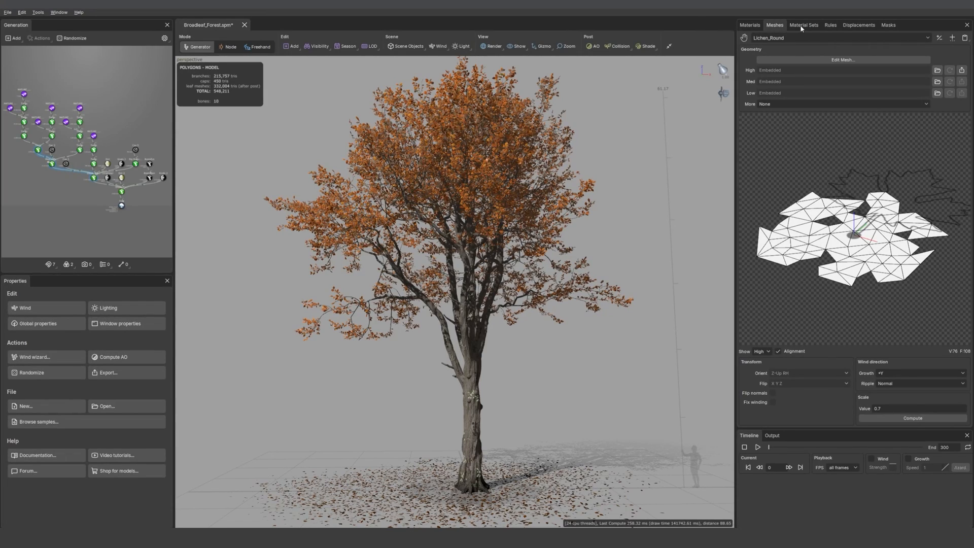
# - Show the Rules panel and open the Conifer_Simple_Rules sample from Samples > Learning
pyautogui.click(830, 25)
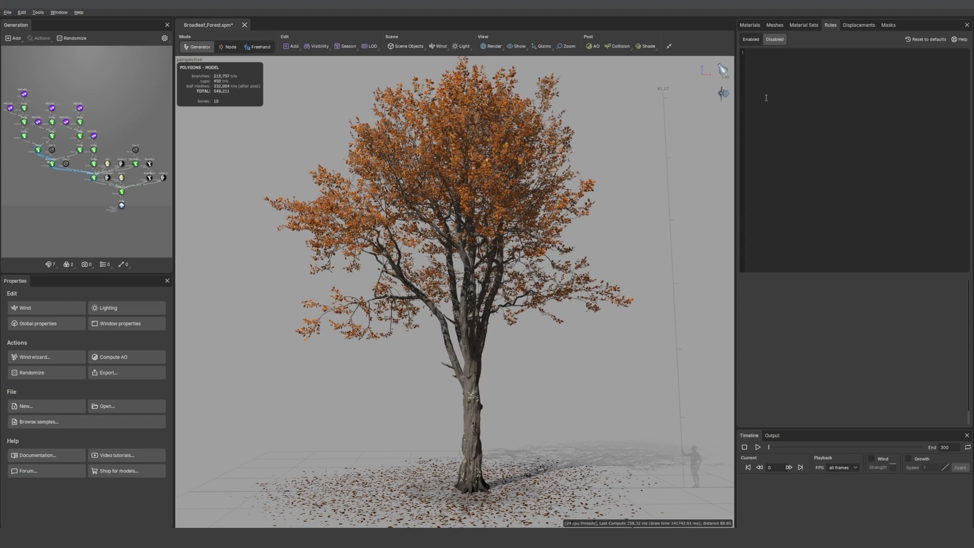
pyautogui.moveTo(21, 12)
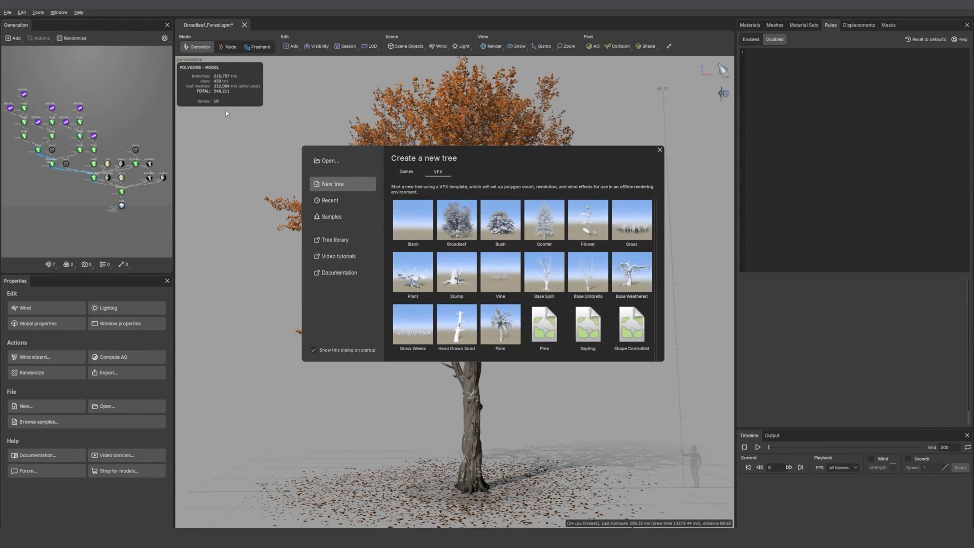
pyautogui.click(331, 216)
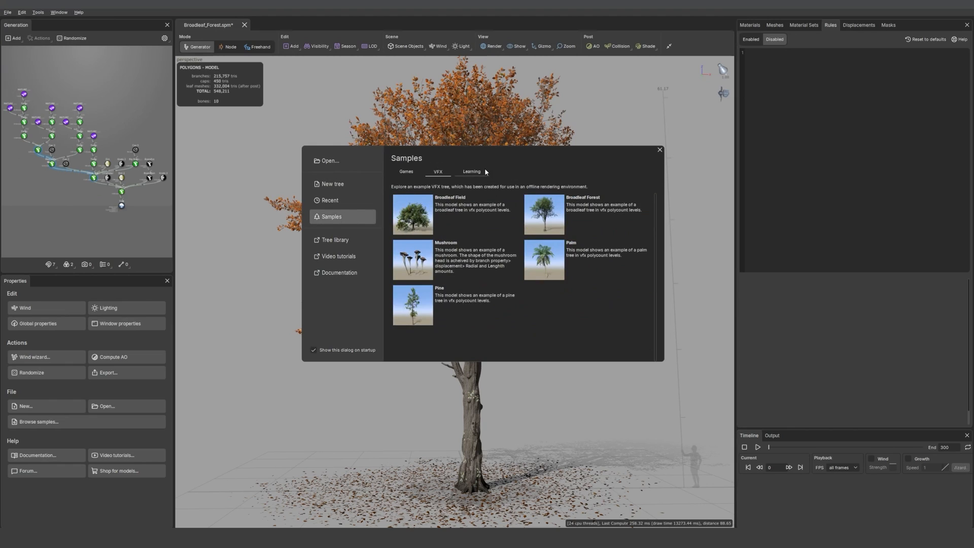
pyautogui.click(659, 150)
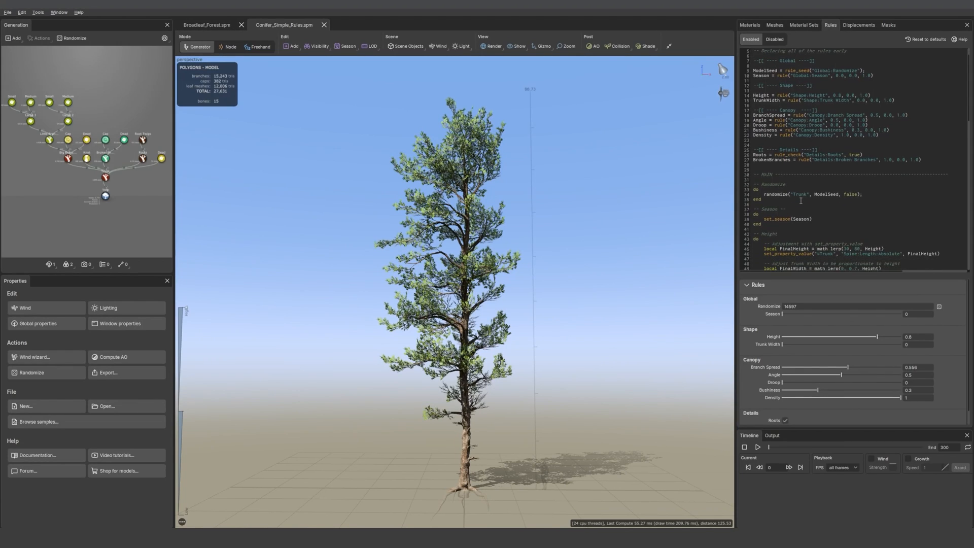
pyautogui.scroll(-3)
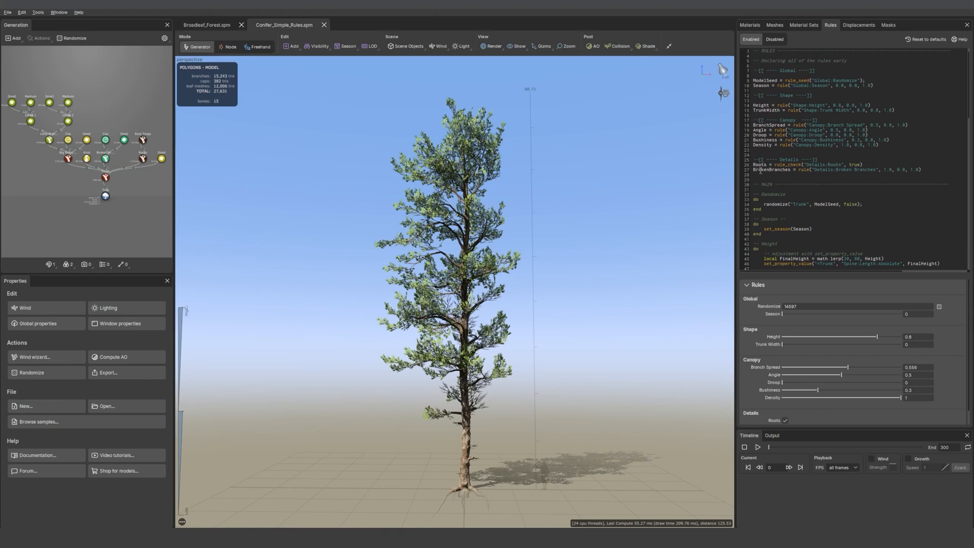
pyautogui.moveTo(271, 152)
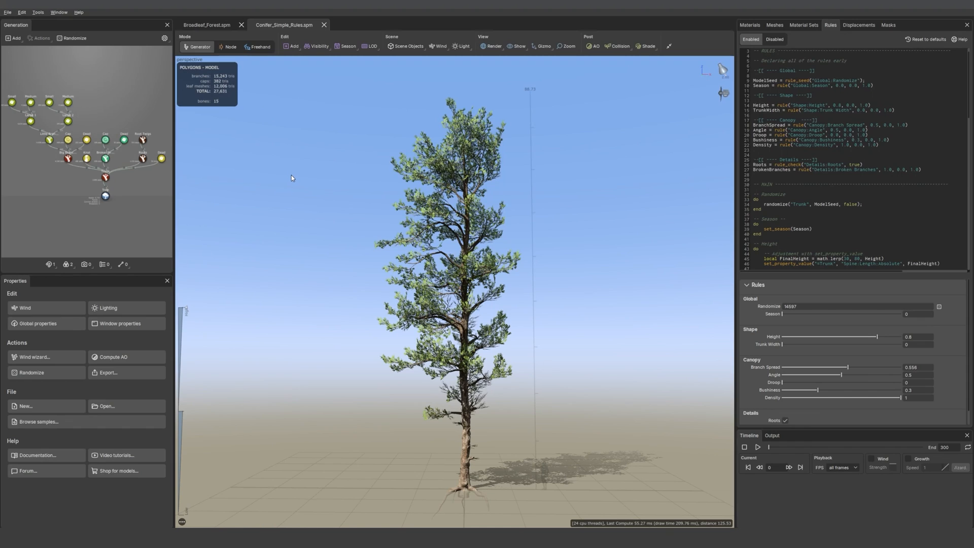
# - Close the autumn tree file, show timeline playback controls, and select the Big Branches generator
pyautogui.click(774, 25)
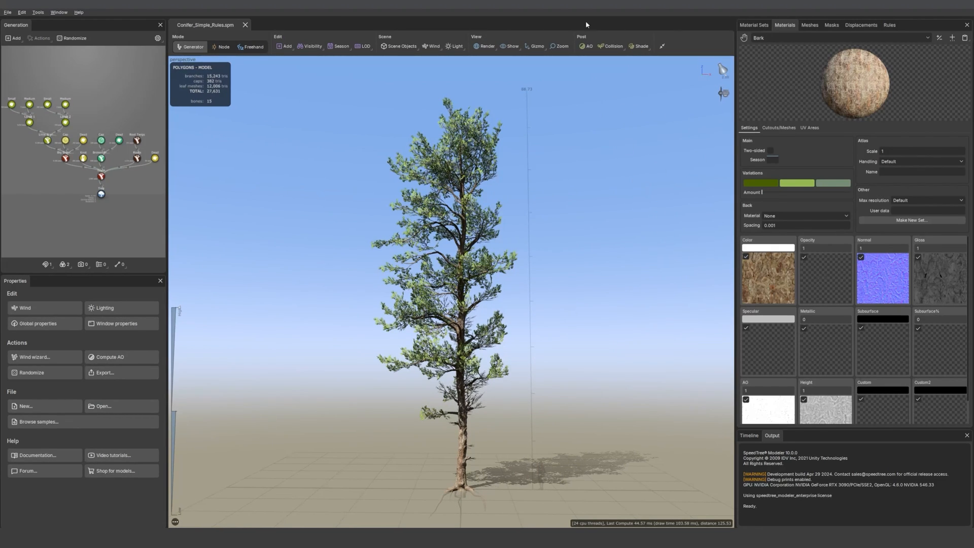
pyautogui.click(748, 437)
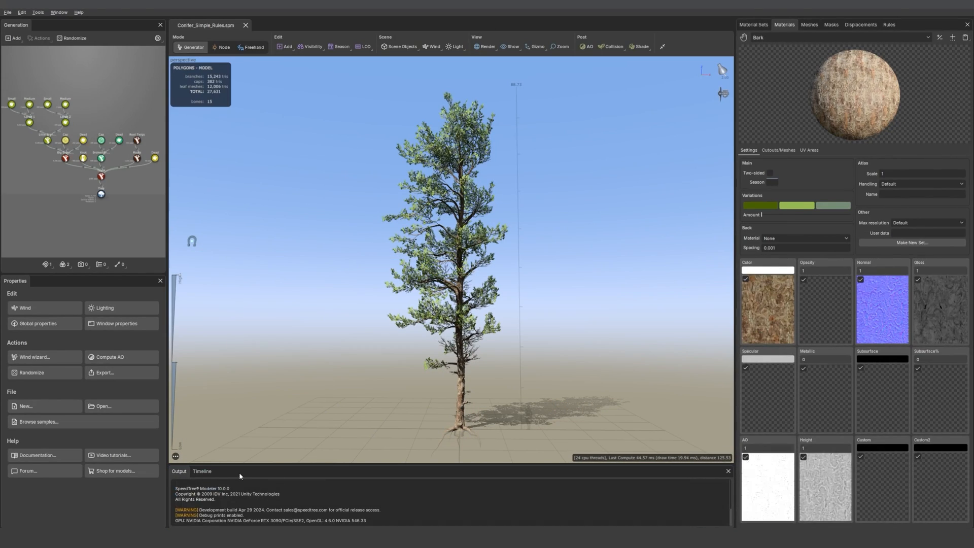
pyautogui.click(202, 471)
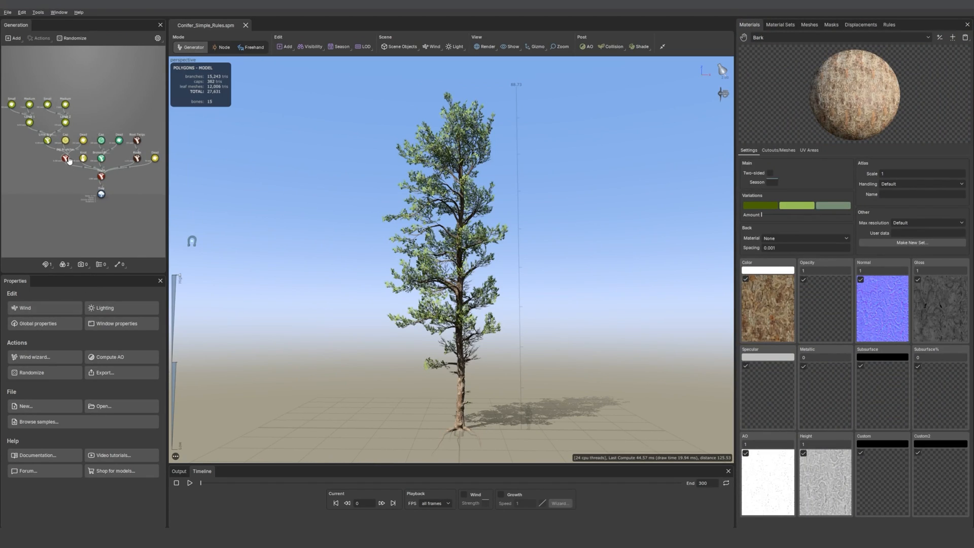
pyautogui.click(64, 158)
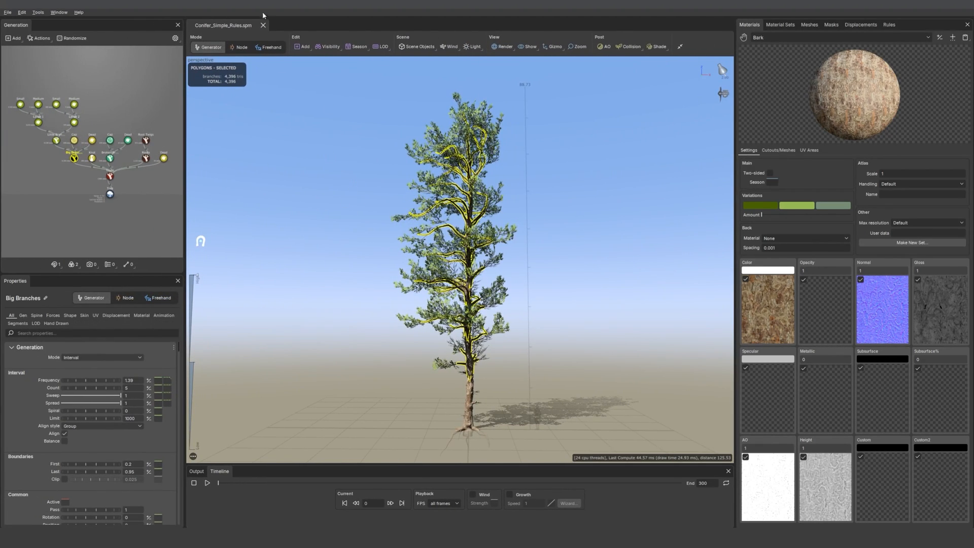
pyautogui.click(6, 12)
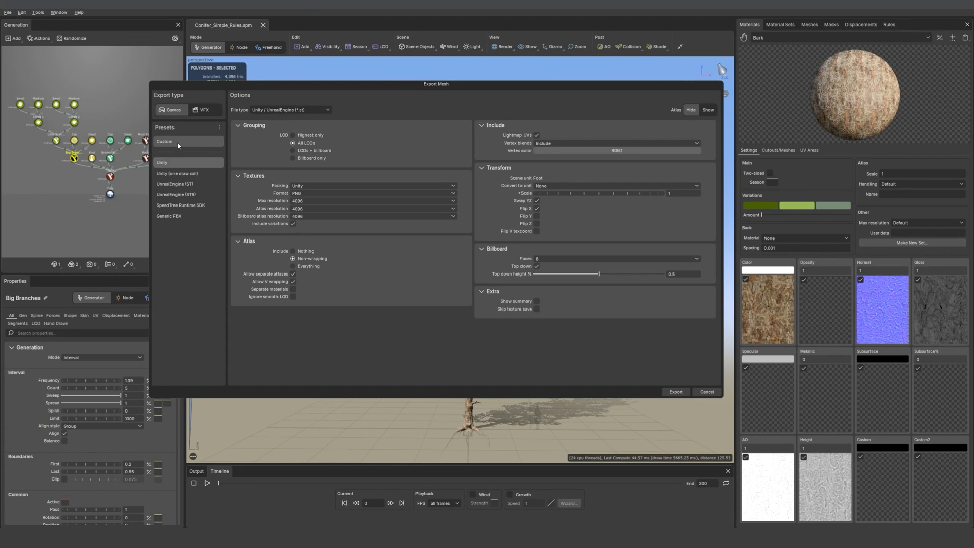
pyautogui.moveTo(190, 141)
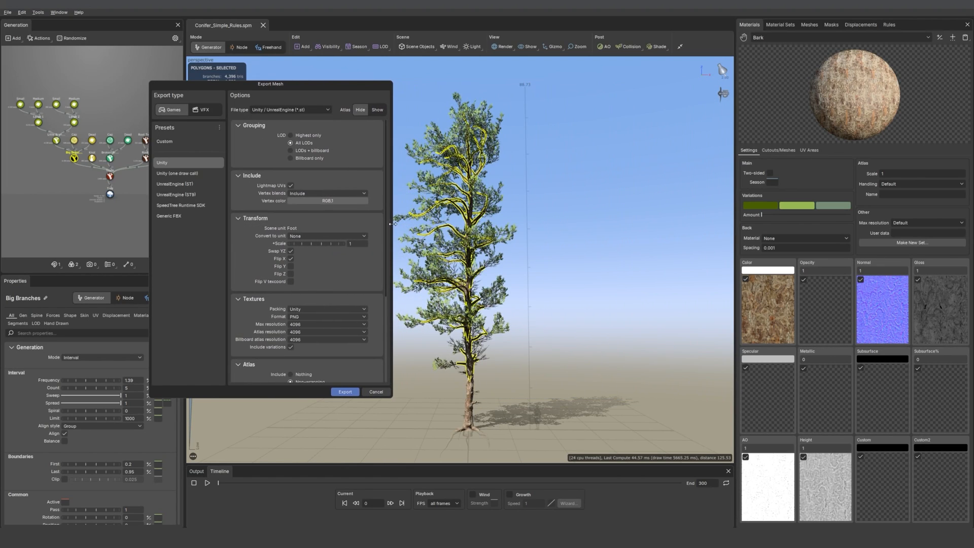
pyautogui.scroll(-3)
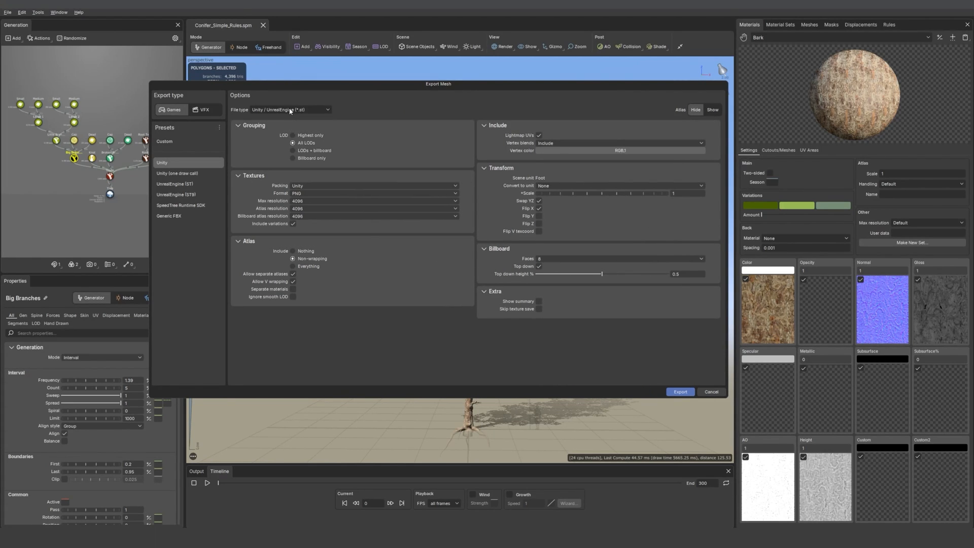
pyautogui.click(289, 110)
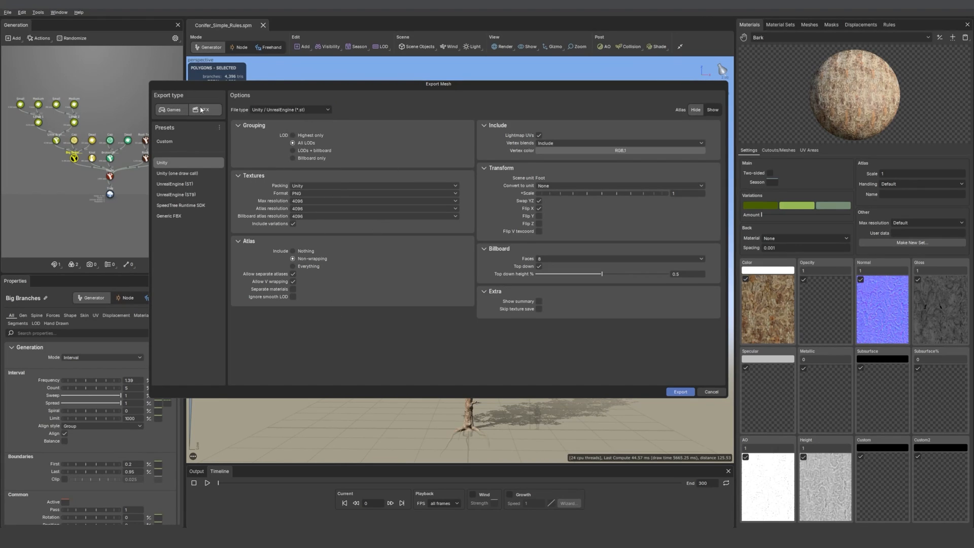
pyautogui.click(204, 110)
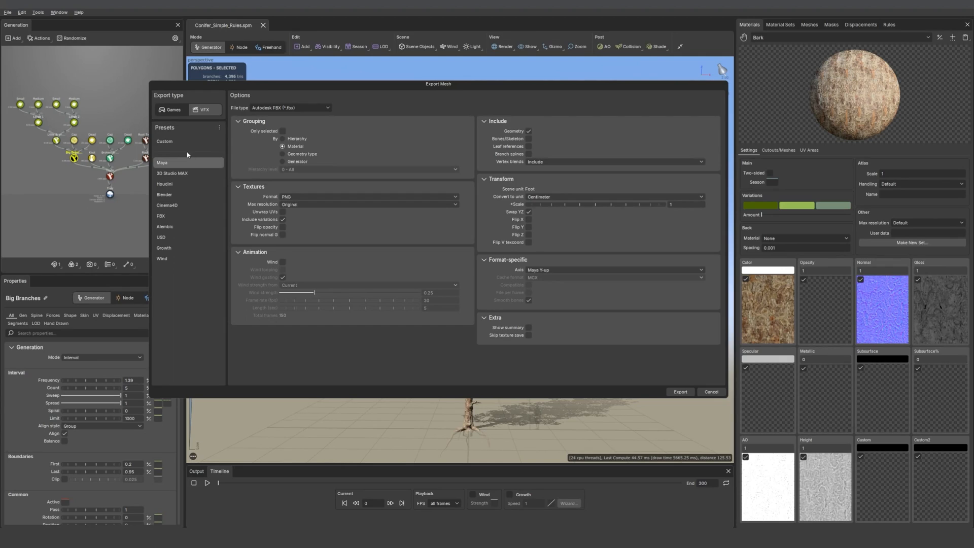
pyautogui.moveTo(167, 288)
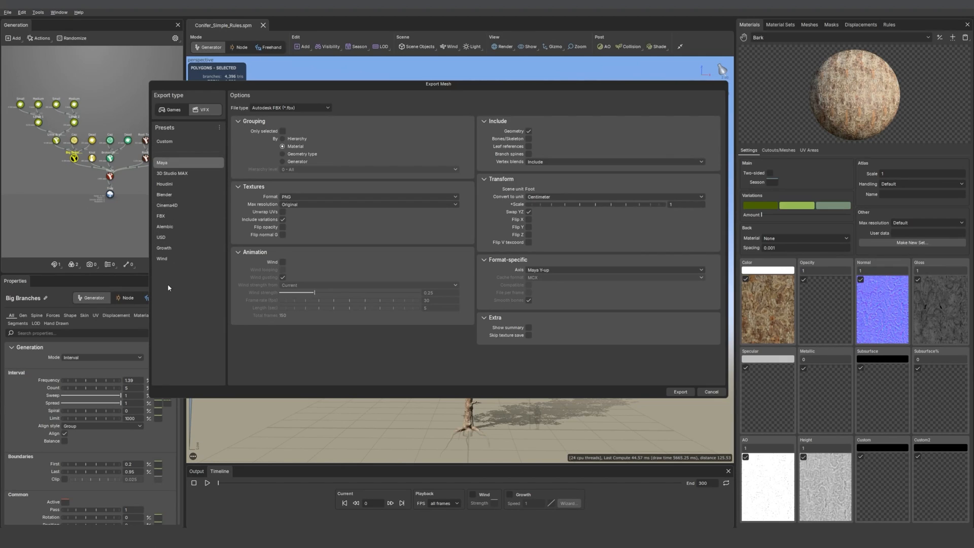
pyautogui.click(288, 108)
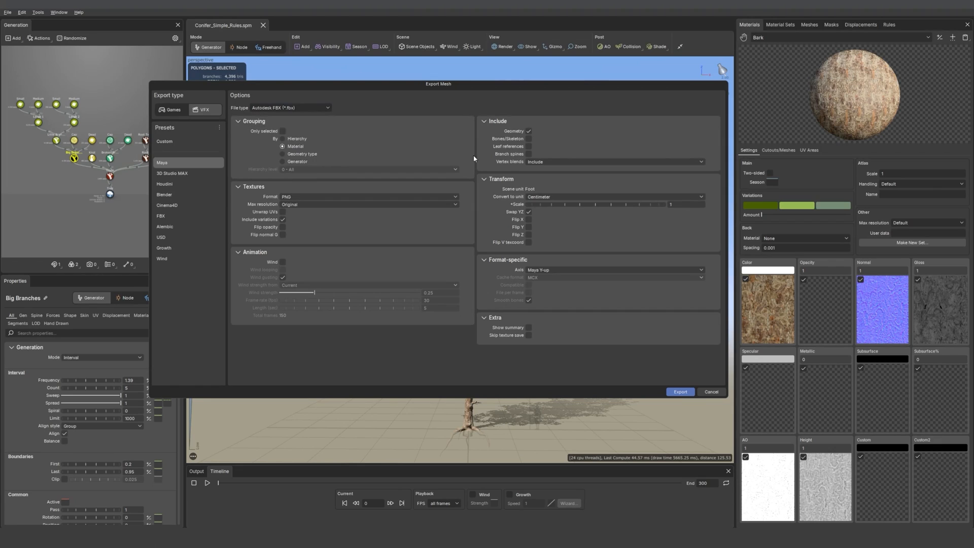
pyautogui.moveTo(390, 146)
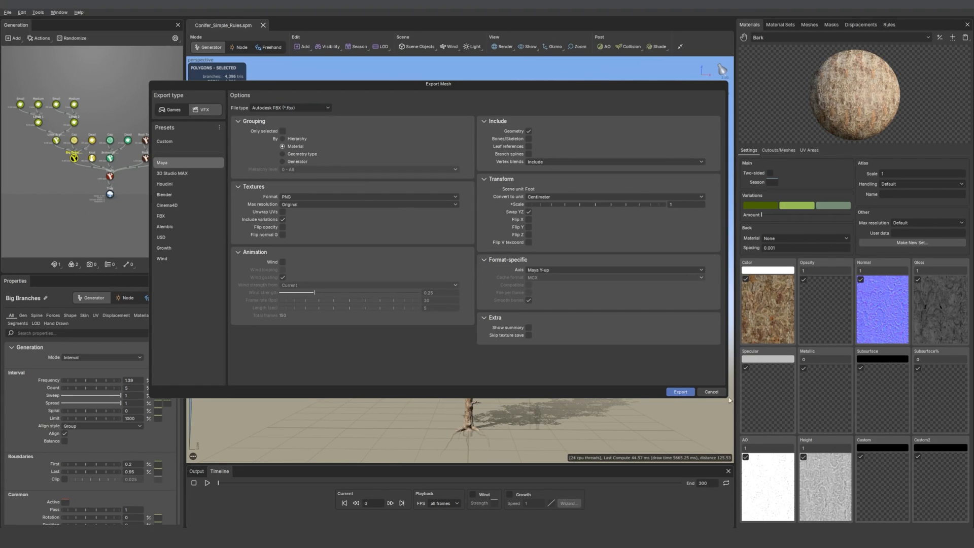
pyautogui.click(710, 391)
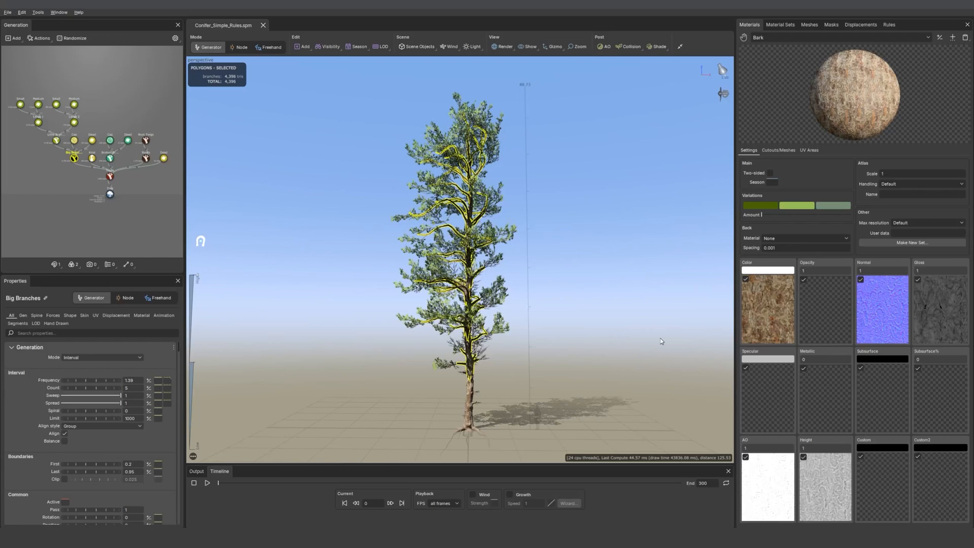
pyautogui.moveTo(271, 201)
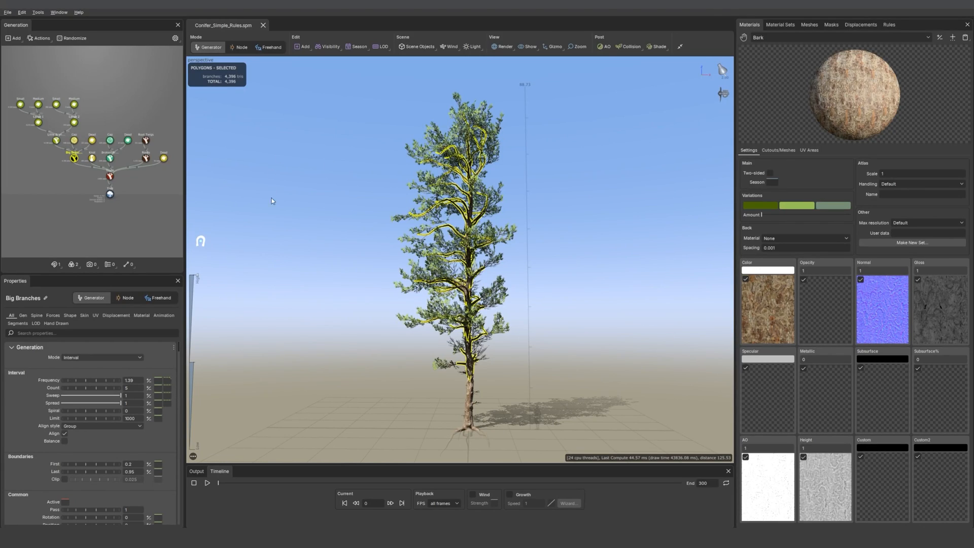
# - Apply a new scene scale value via Tools > Arbitrary scene scale, shrinking the conifer
pyautogui.click(37, 12)
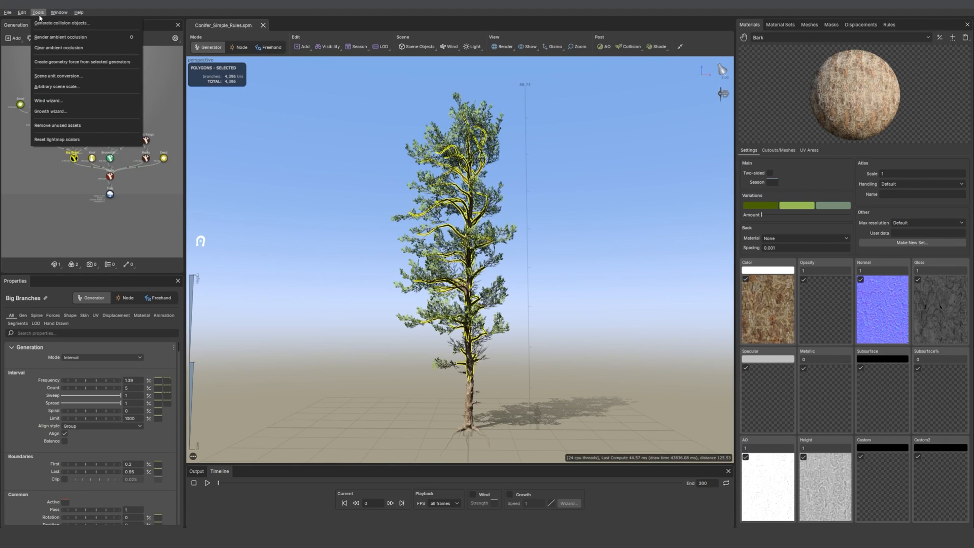
pyautogui.moveTo(63, 88)
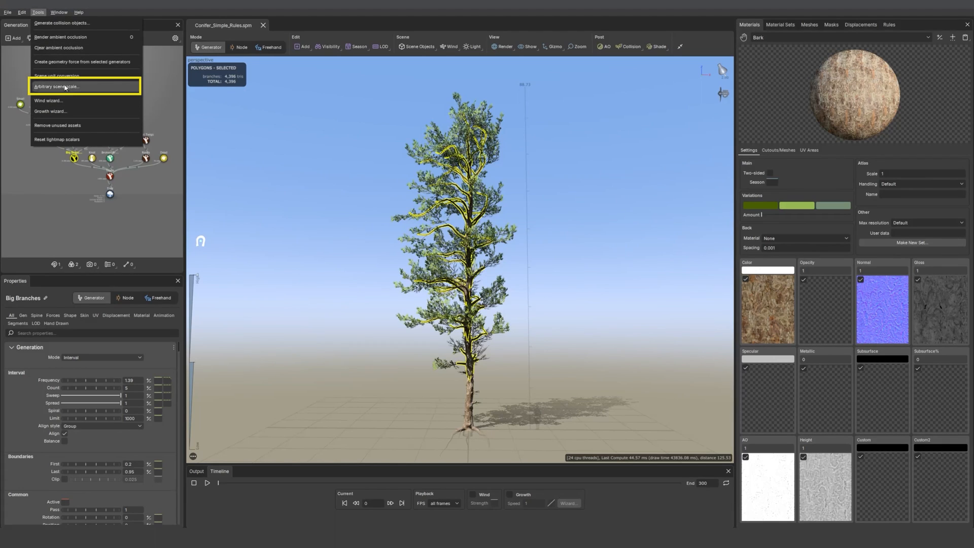
pyautogui.click(58, 86)
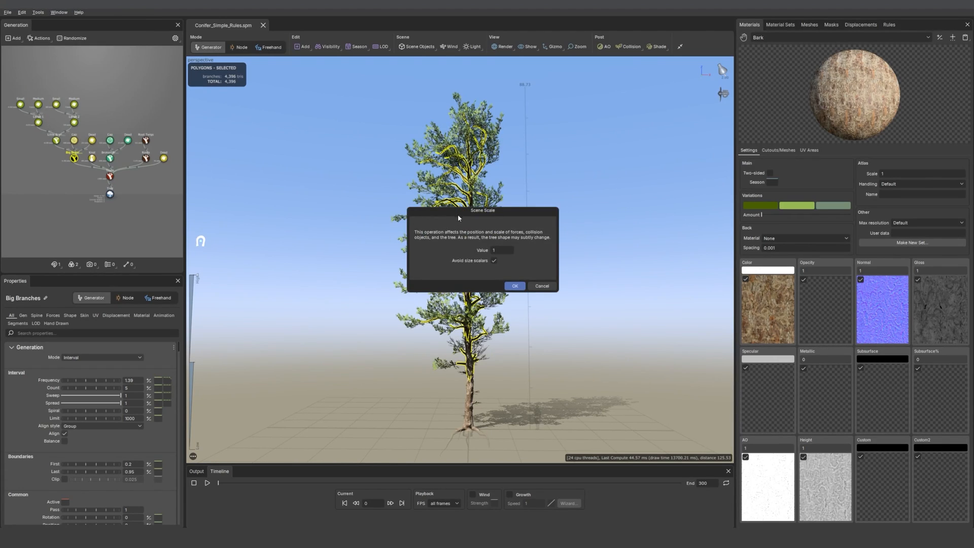
pyautogui.moveTo(483, 210); pyautogui.dragTo(495, 212)
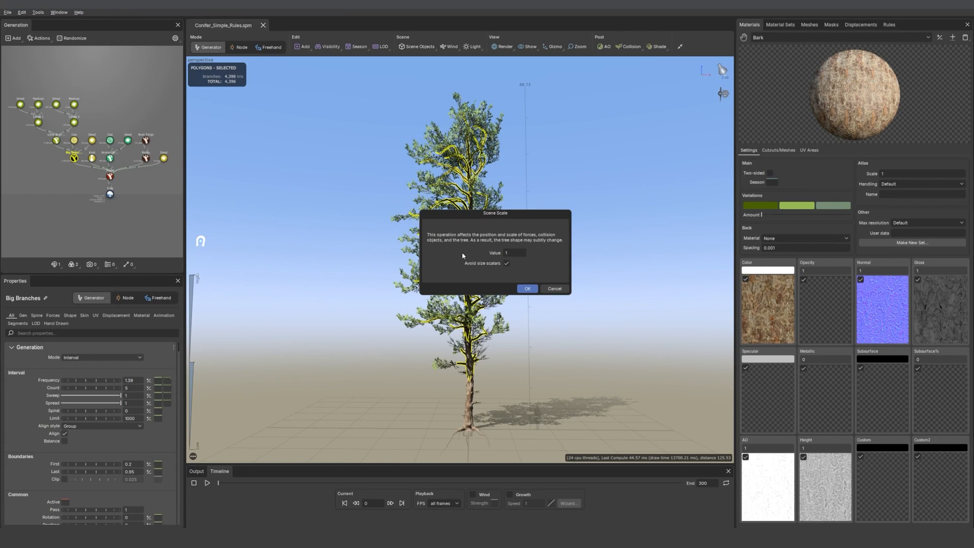
pyautogui.moveTo(495, 213); pyautogui.dragTo(589, 203)
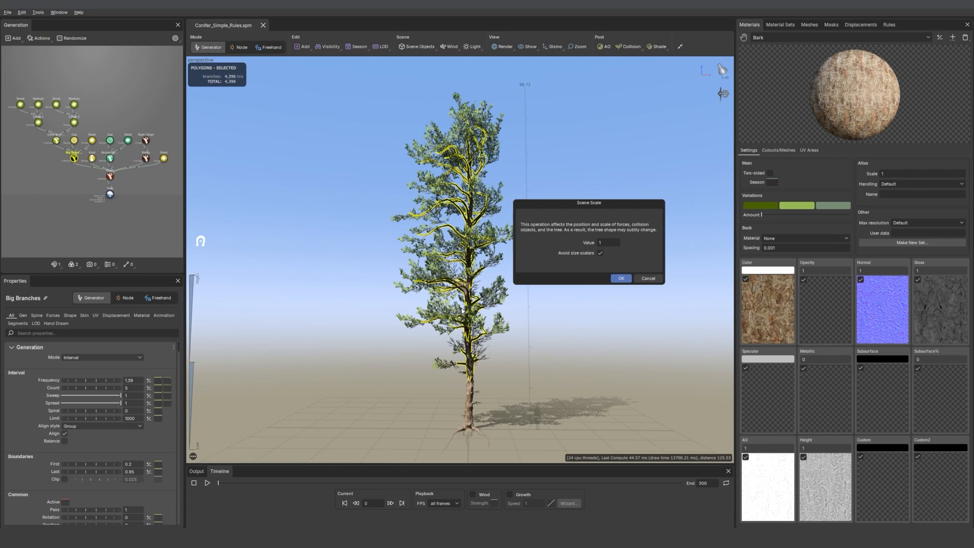
pyautogui.moveTo(431, 364)
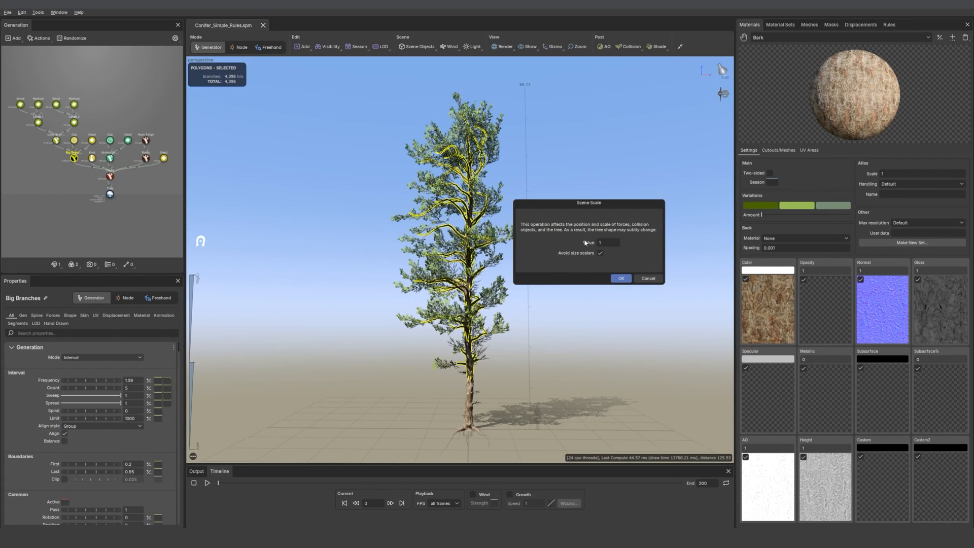
pyautogui.moveTo(583, 255)
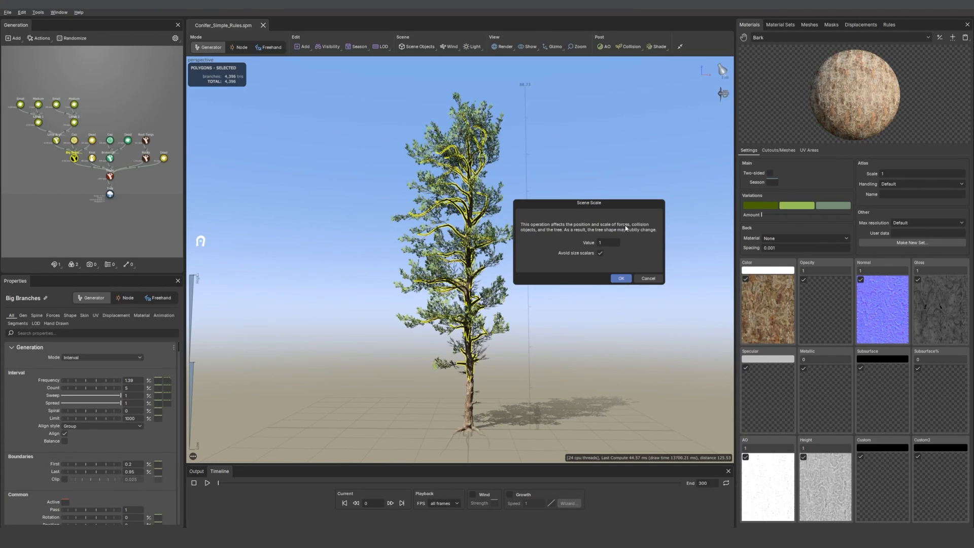
pyautogui.moveTo(620, 227)
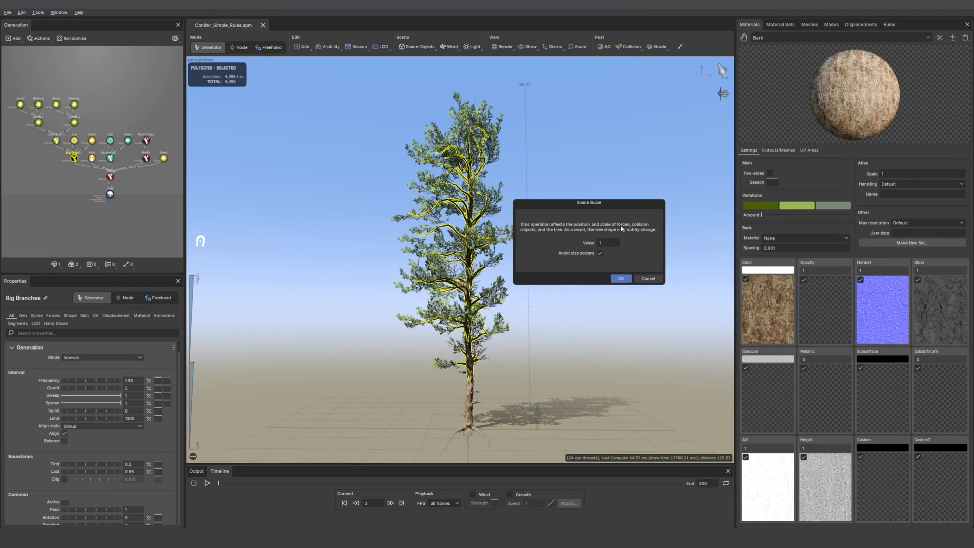
pyautogui.moveTo(531, 235)
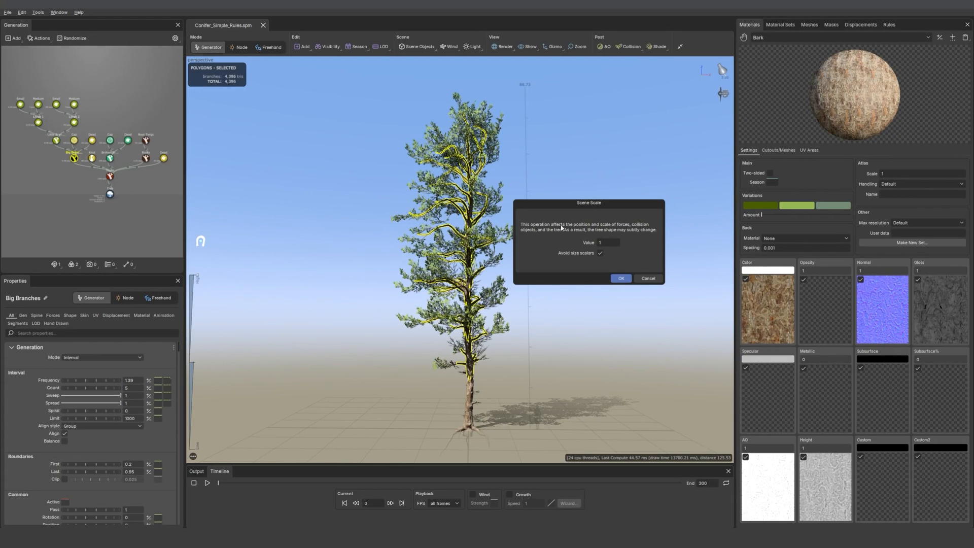
pyautogui.moveTo(546, 248)
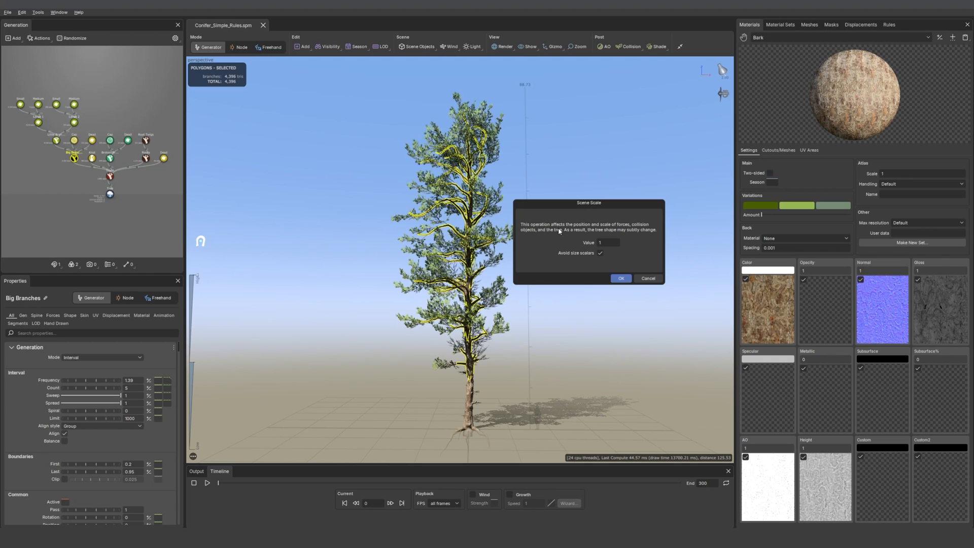
pyautogui.click(607, 243)
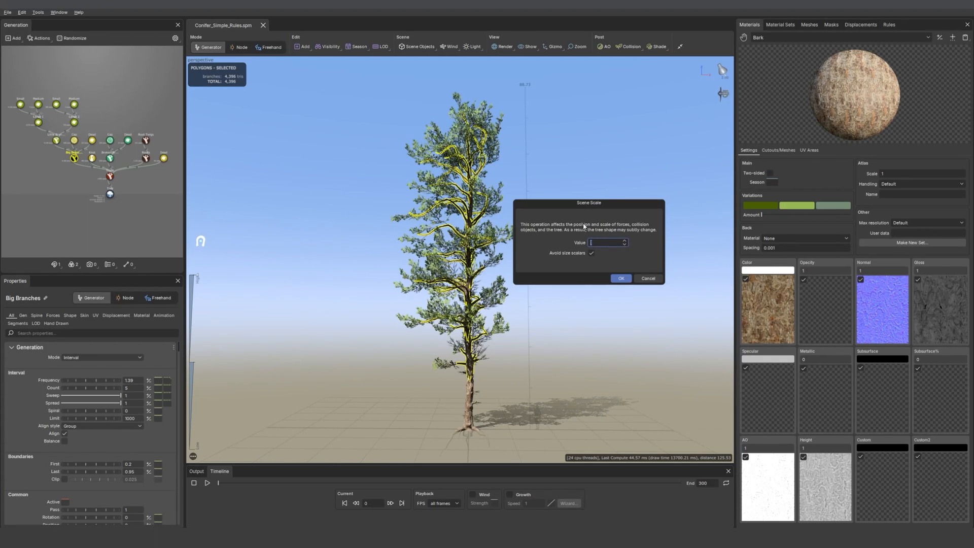
pyautogui.click(620, 278)
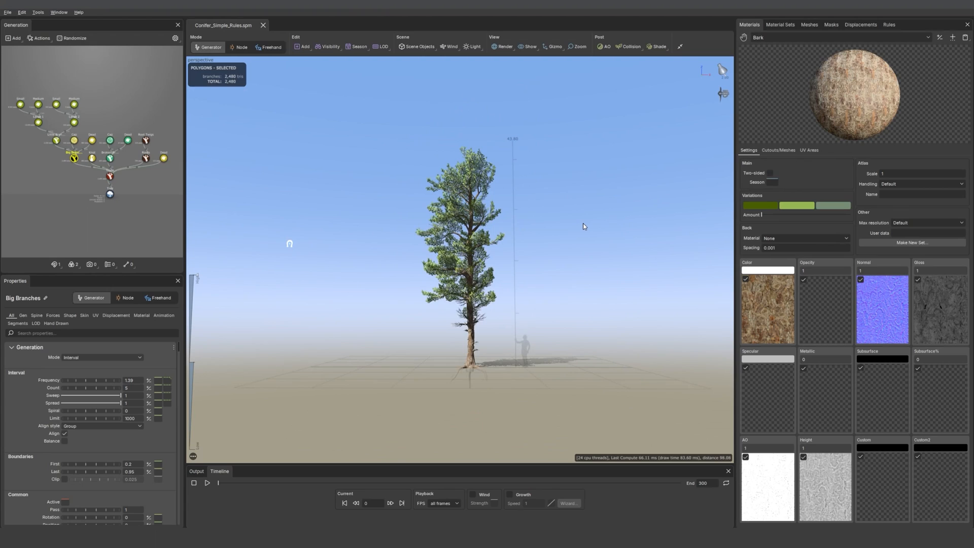